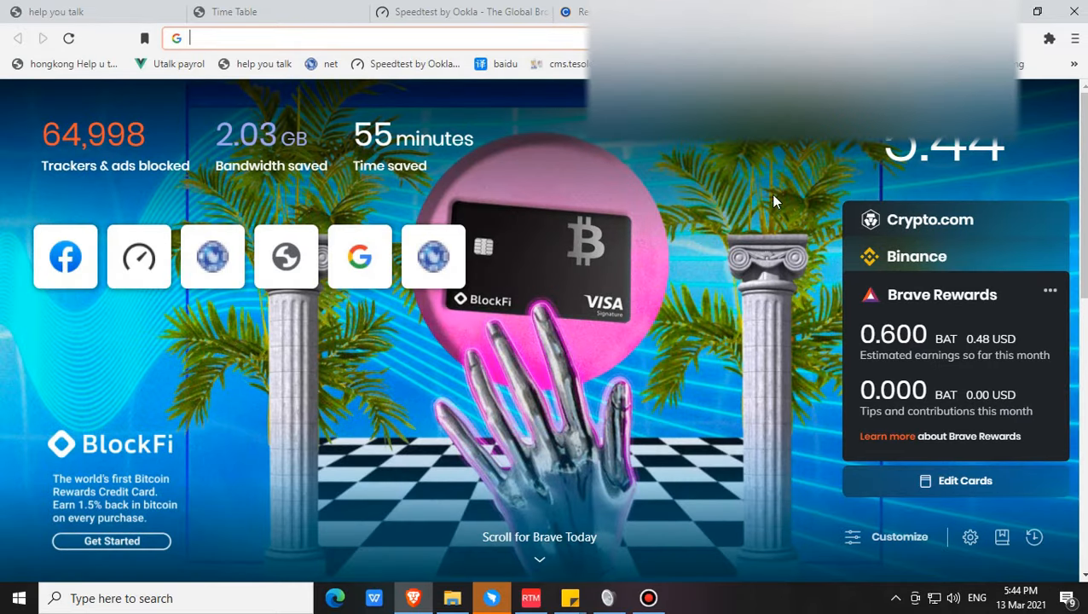
{"action": "mouse_move", "coordinate": [624, 240]}
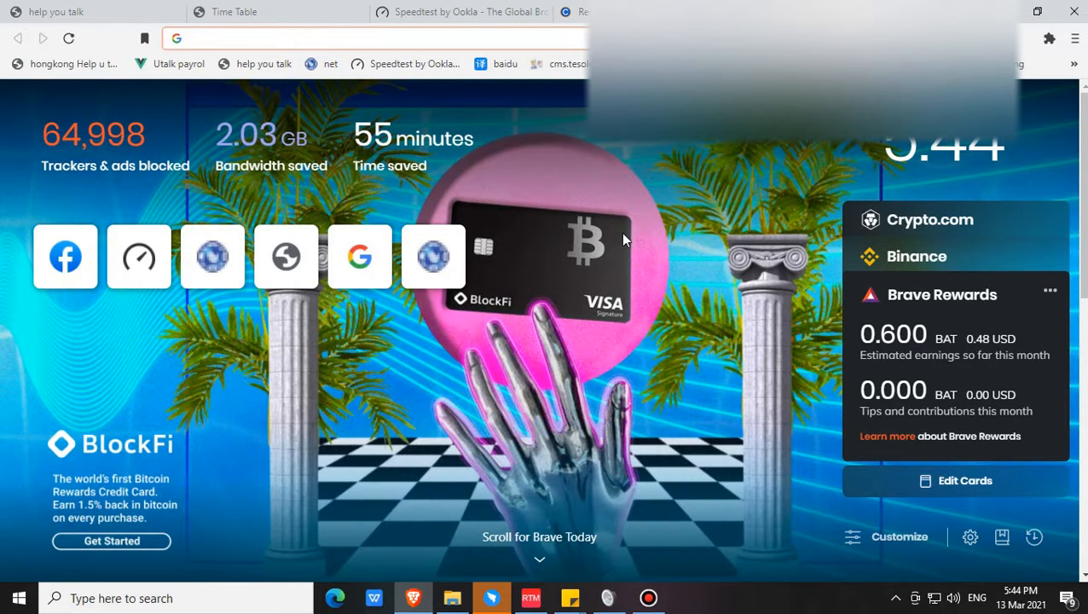
{"action": "mouse_move", "coordinate": [641, 211]}
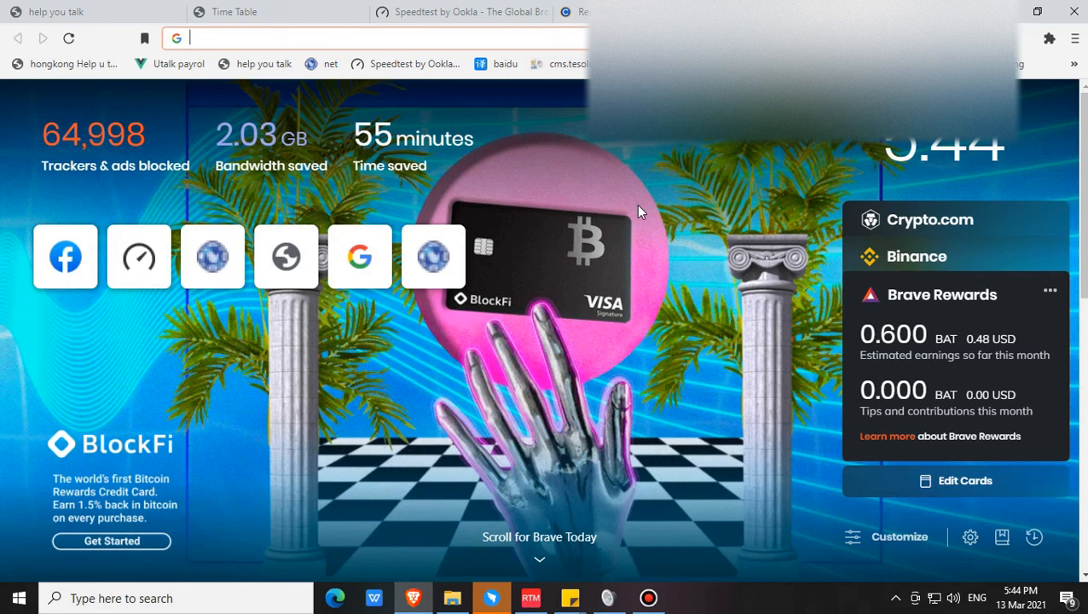
{"action": "mouse_move", "coordinate": [634, 174]}
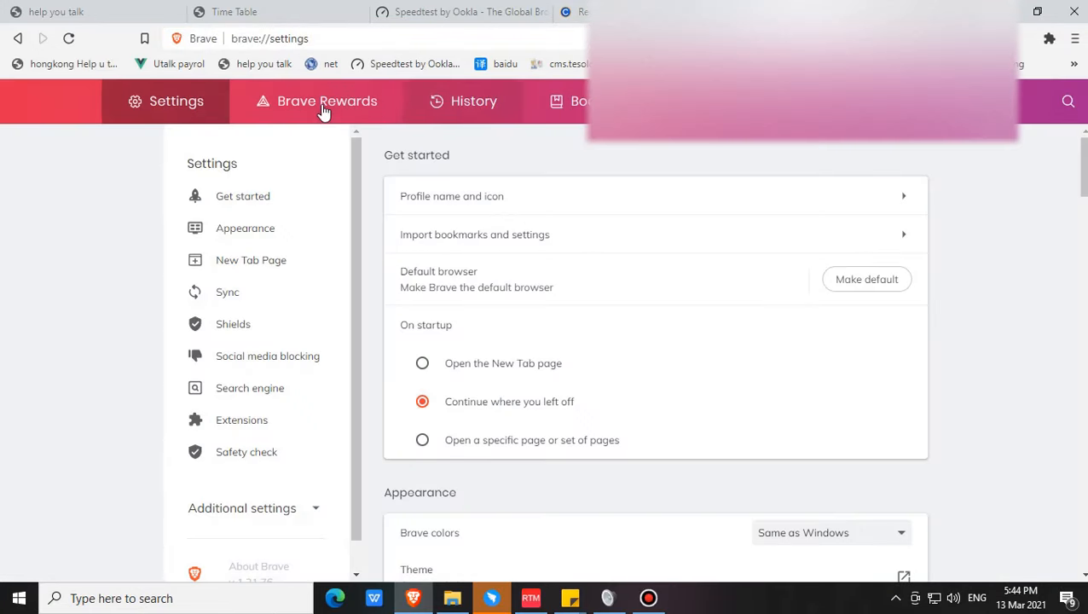
Show the Brave Rewards page and highlight the 25.530 BAT wallet balance
{"action": "left_click", "coordinate": [321, 101]}
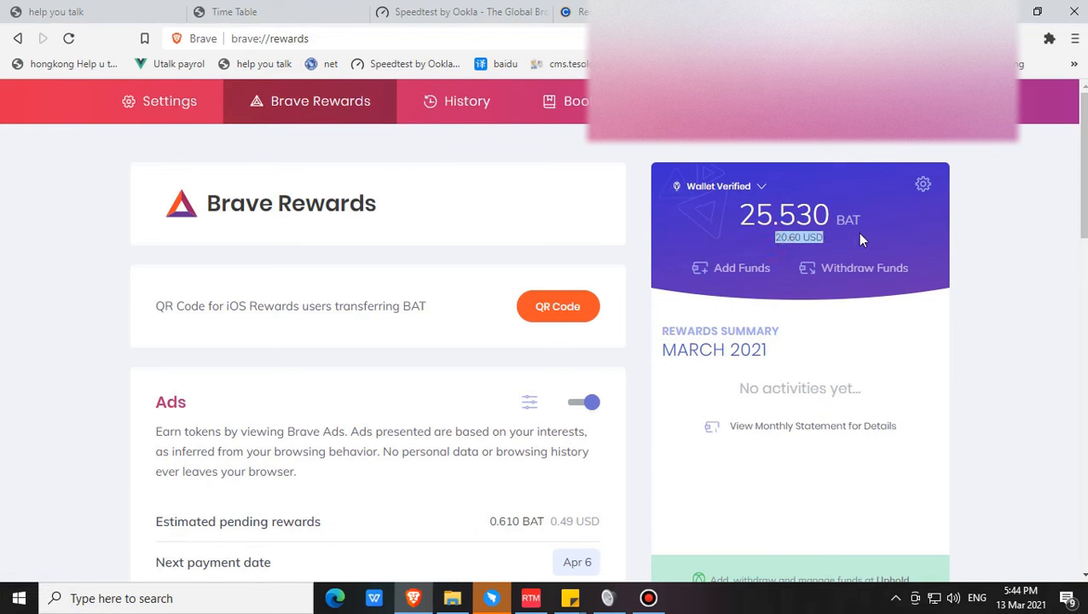
{"action": "mouse_move", "coordinate": [759, 245]}
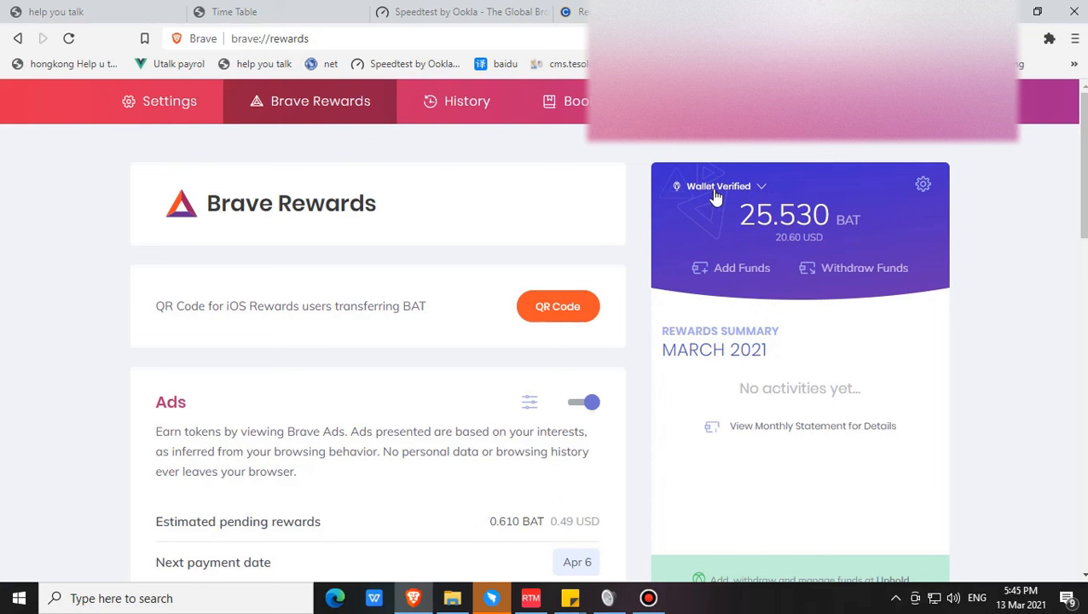
{"action": "mouse_move", "coordinate": [692, 198]}
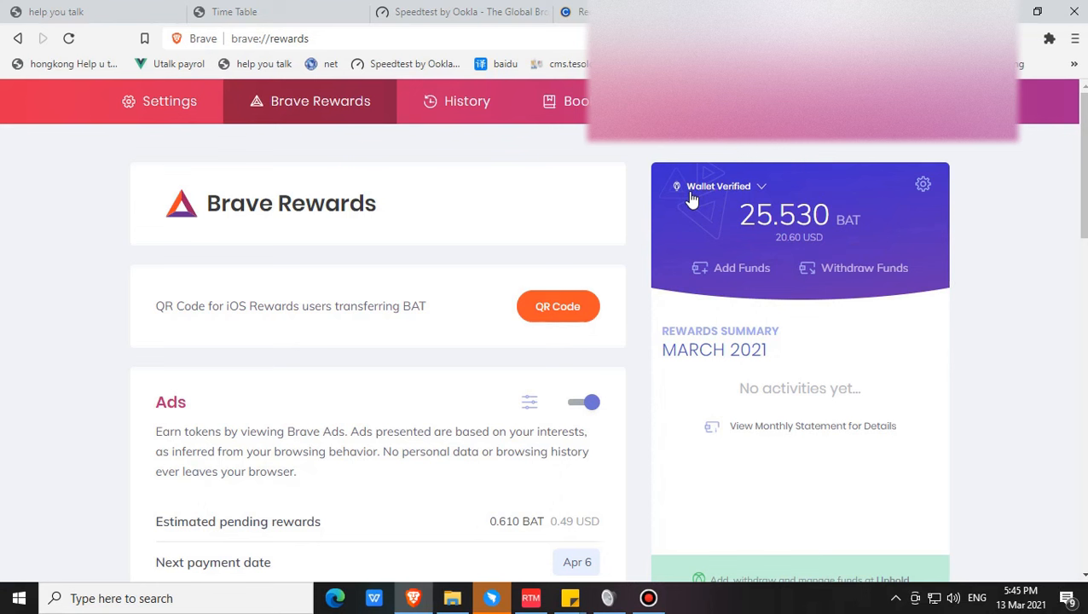
{"action": "mouse_move", "coordinate": [682, 194]}
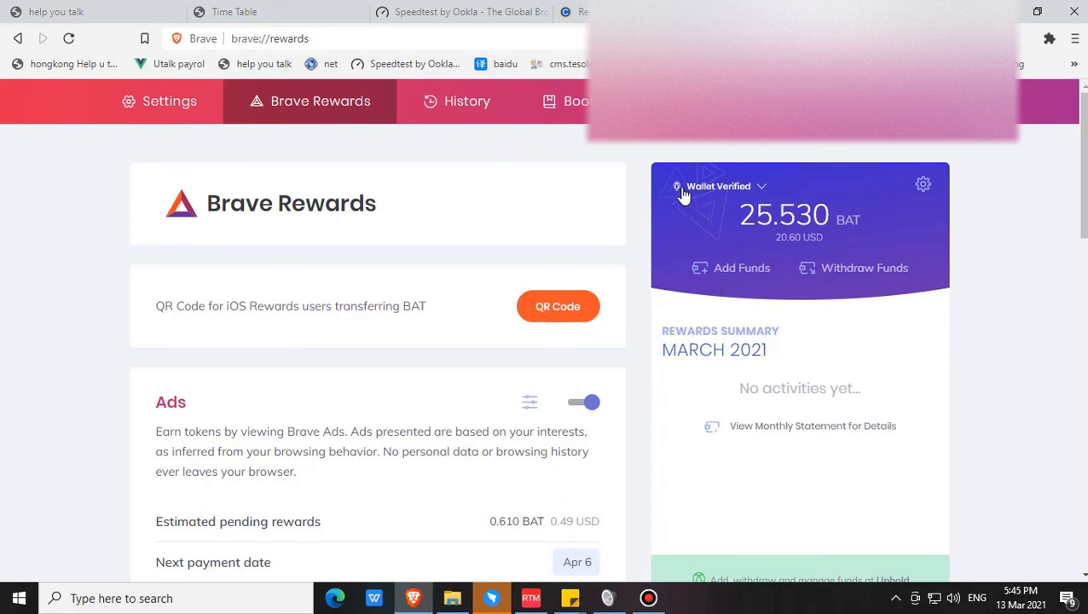
{"action": "mouse_move", "coordinate": [736, 220]}
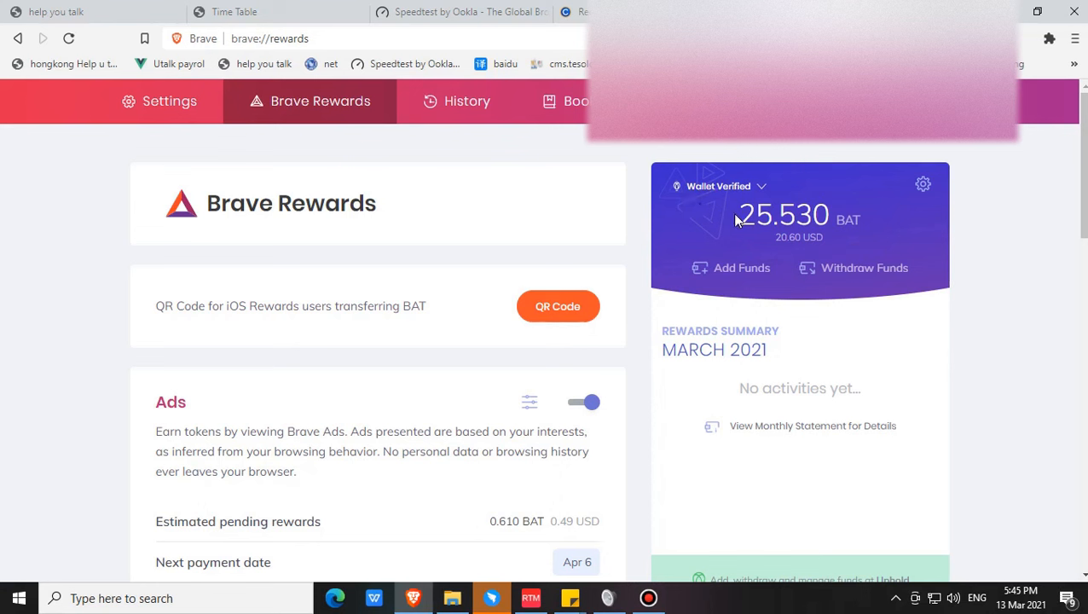
{"action": "double_click", "coordinate": [754, 215]}
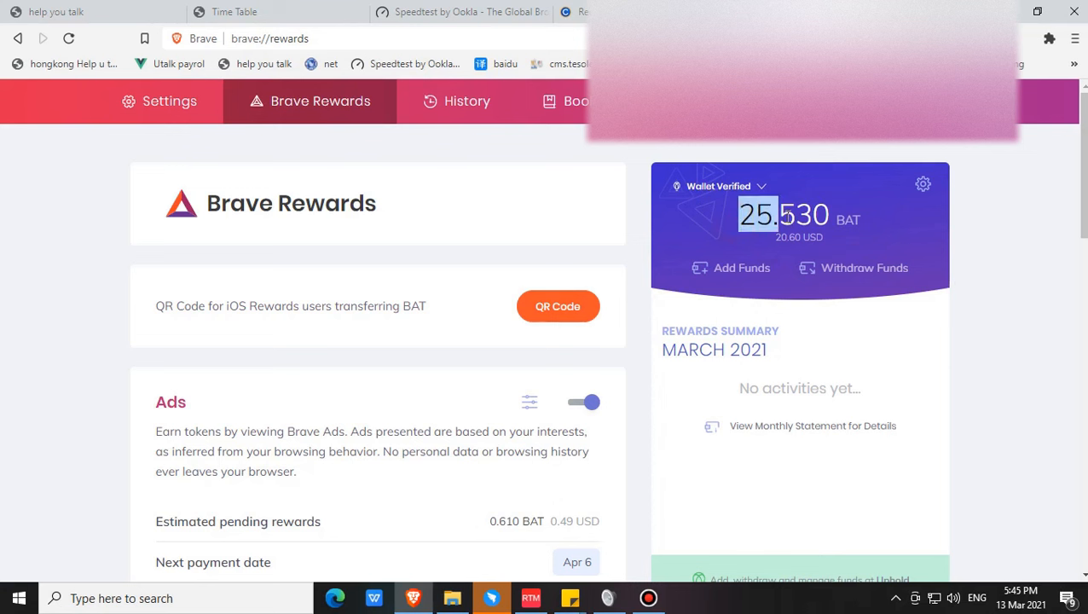
{"action": "mouse_move", "coordinate": [730, 204]}
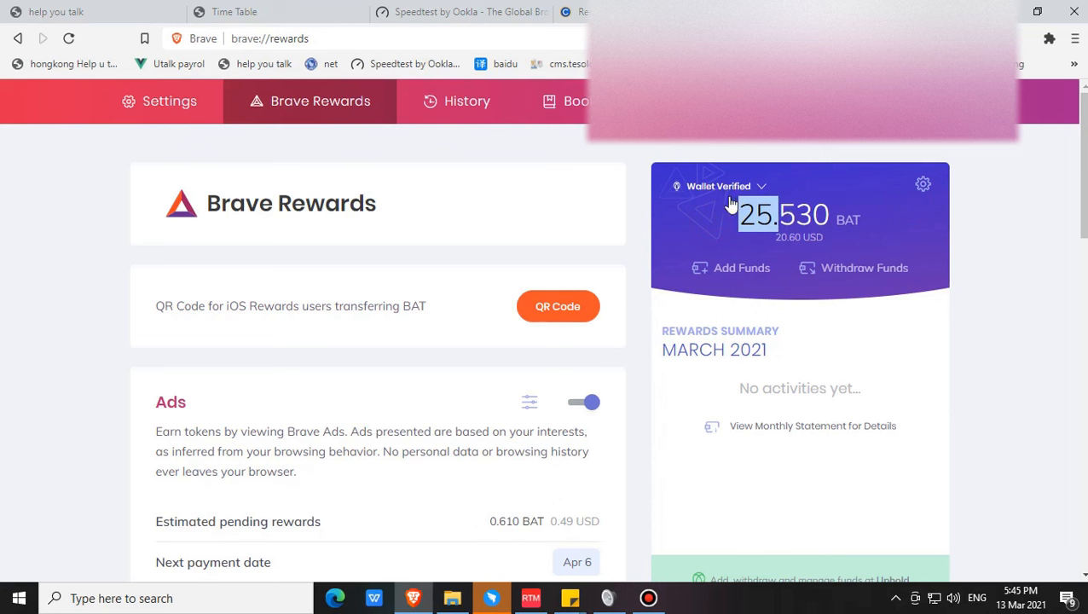
{"action": "mouse_move", "coordinate": [764, 187]}
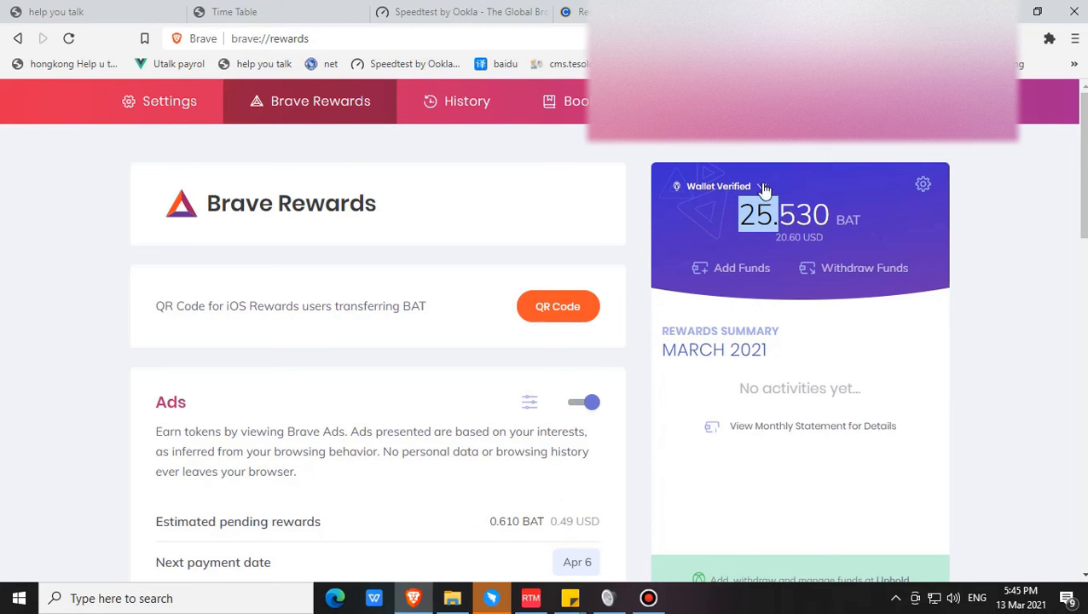
{"action": "mouse_move", "coordinate": [856, 263]}
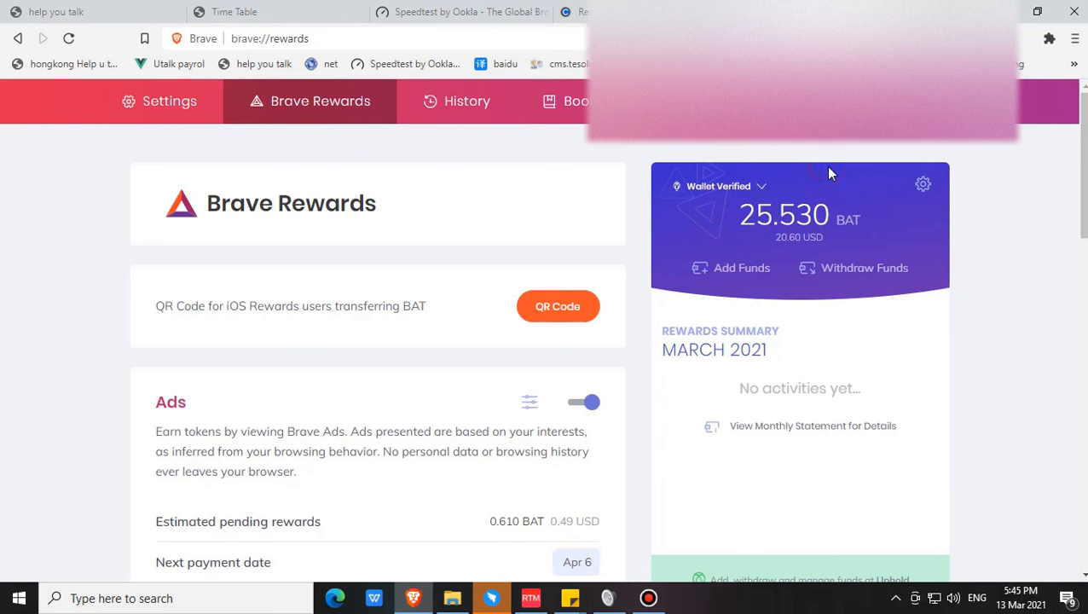
{"action": "mouse_move", "coordinate": [821, 147]}
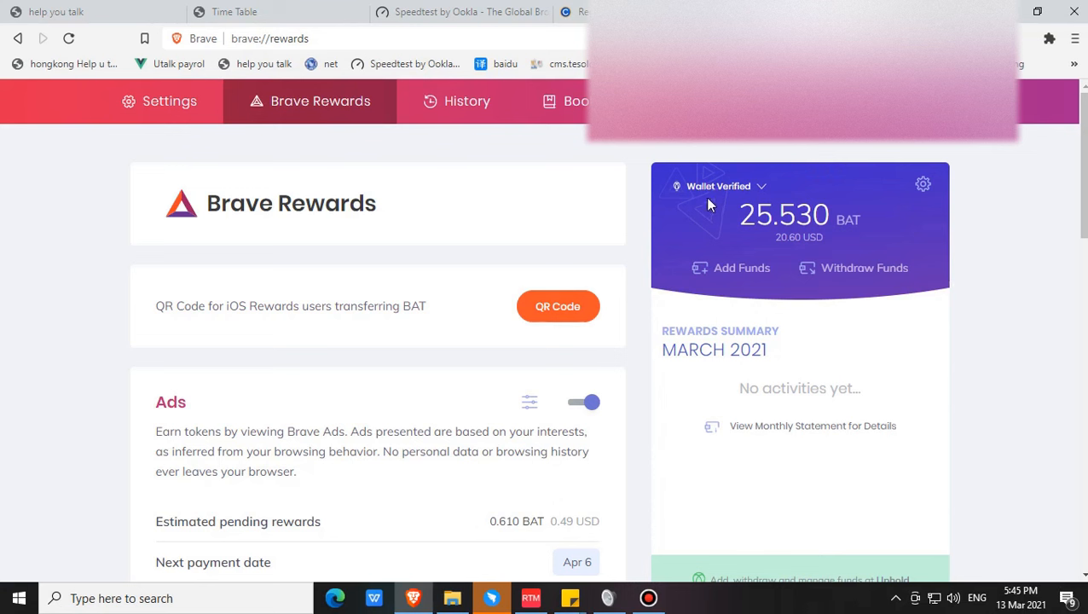
{"action": "mouse_move", "coordinate": [878, 273]}
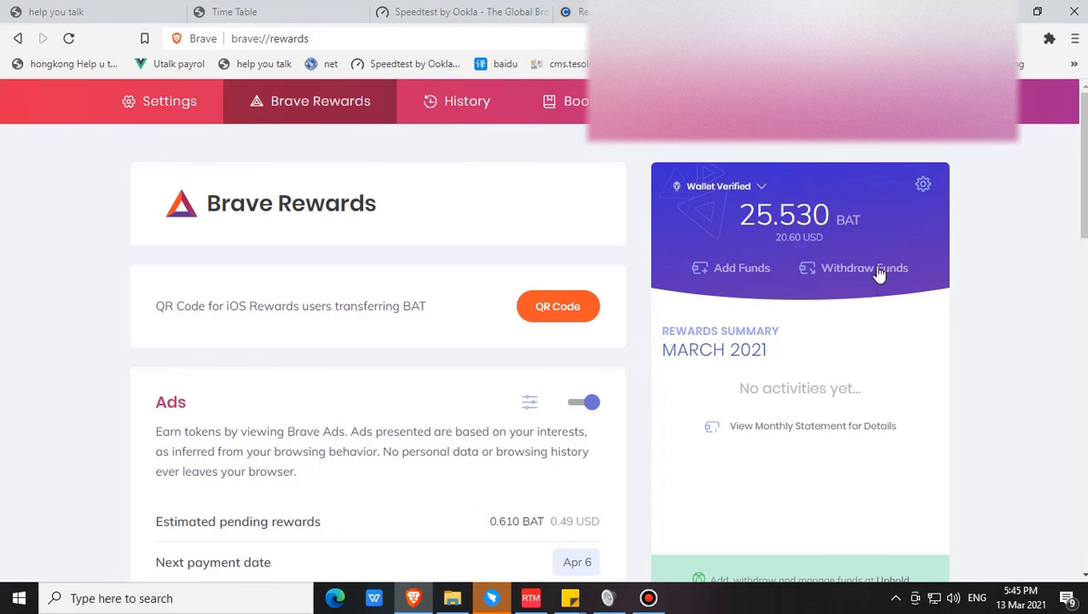
Withdraw funds so the Uphold Brave Browser card with 25.53 BAT appears
{"action": "left_click", "coordinate": [862, 267]}
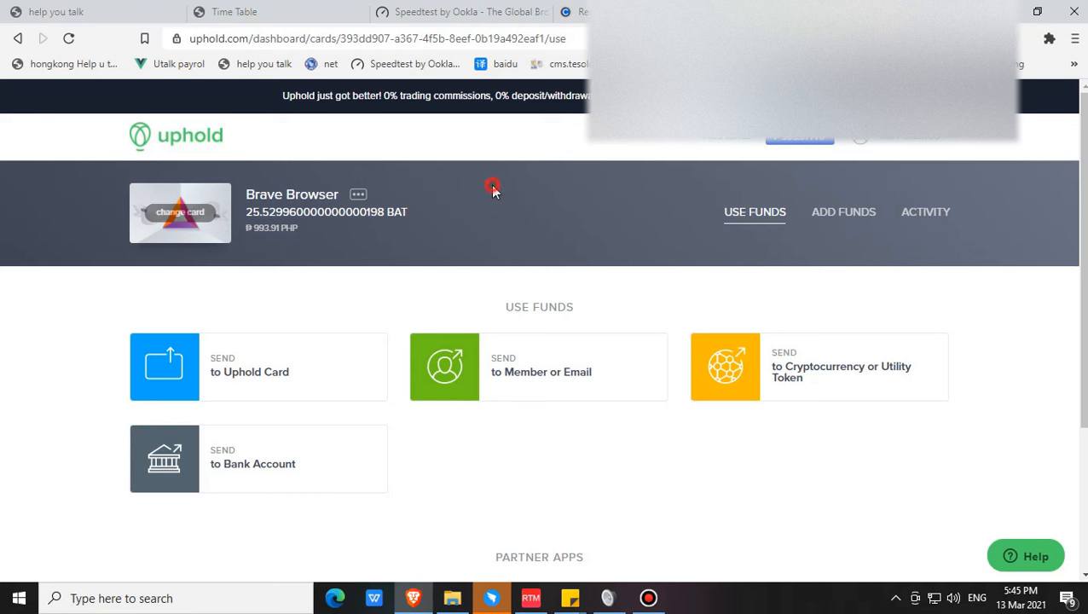
{"action": "mouse_move", "coordinate": [216, 460]}
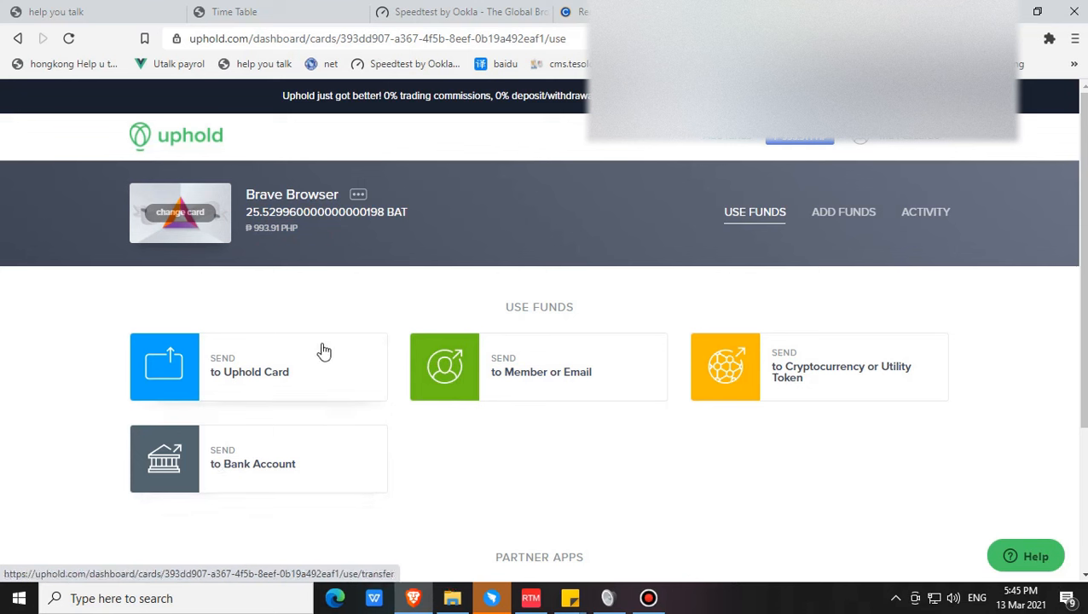
{"action": "mouse_move", "coordinate": [267, 382]}
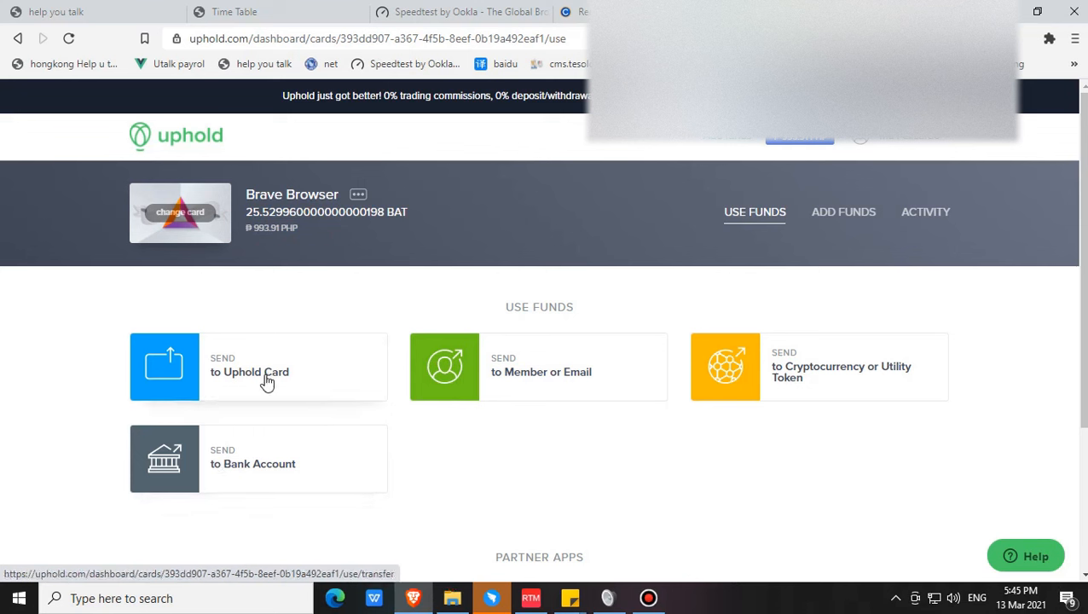
{"action": "mouse_move", "coordinate": [508, 400]}
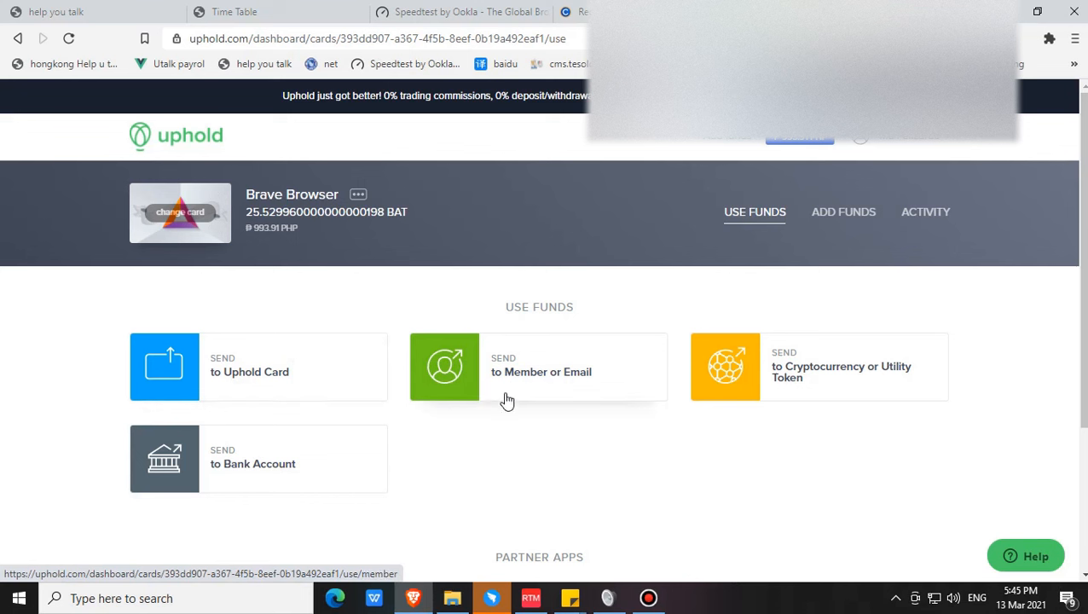
{"action": "mouse_move", "coordinate": [539, 385]}
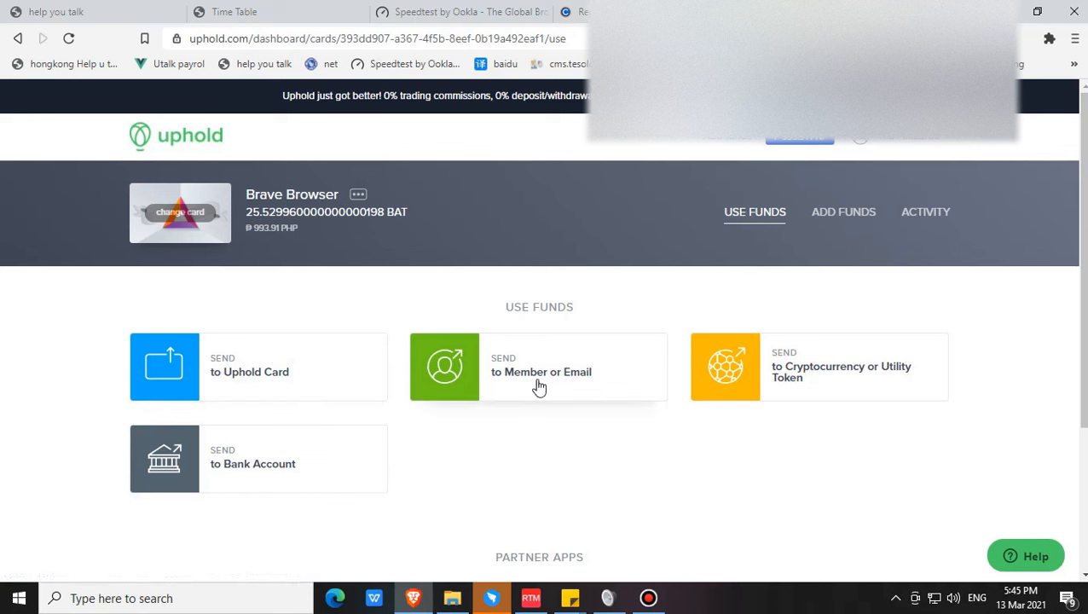
{"action": "mouse_move", "coordinate": [539, 371]}
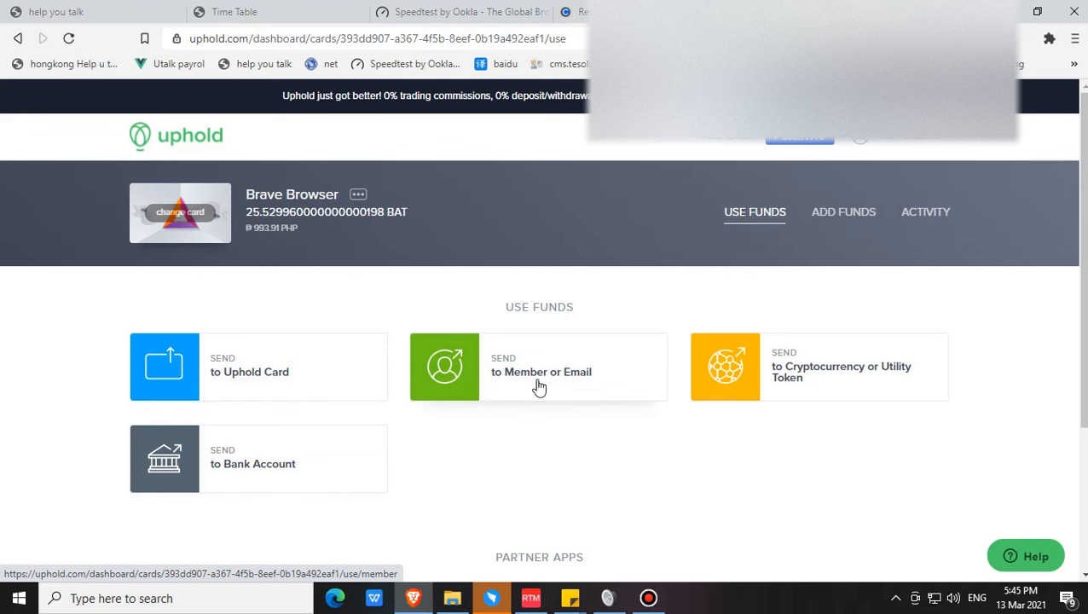
{"action": "mouse_move", "coordinate": [805, 377]}
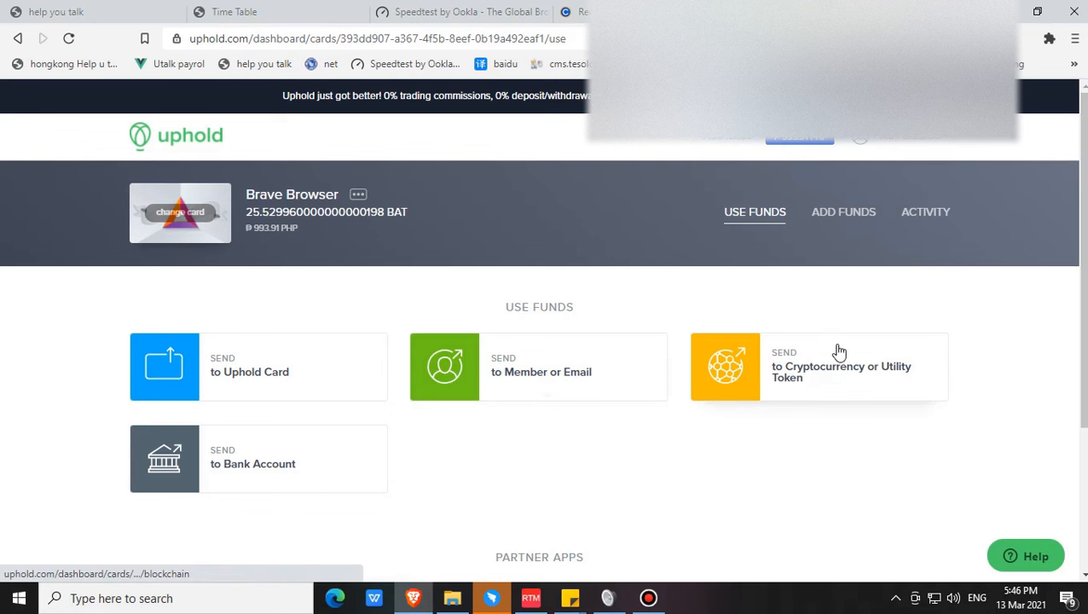
Choose Send to Cryptocurrency and pick Bitcoin (BTC) as the destination currency
{"action": "left_click", "coordinate": [818, 366]}
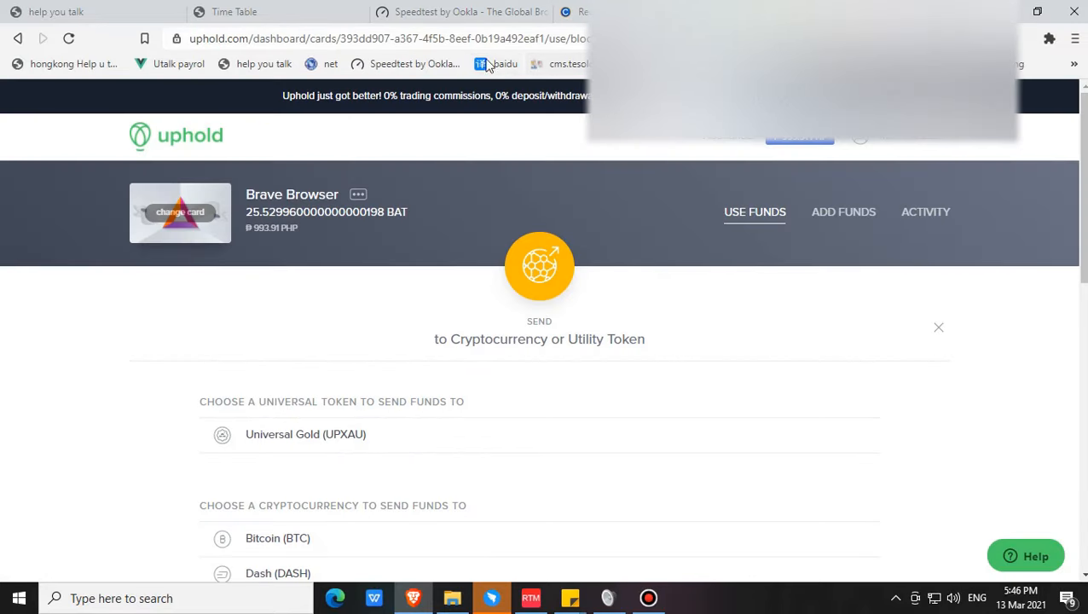
{"action": "mouse_move", "coordinate": [586, 191]}
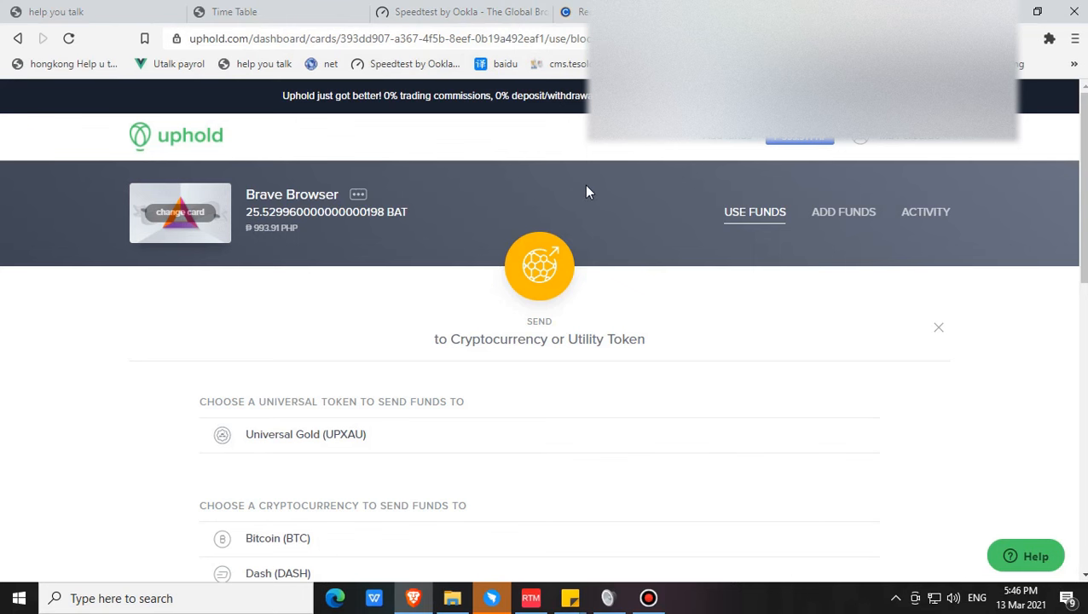
{"action": "scroll", "scroll_direction": "down", "scroll_amount": 3}
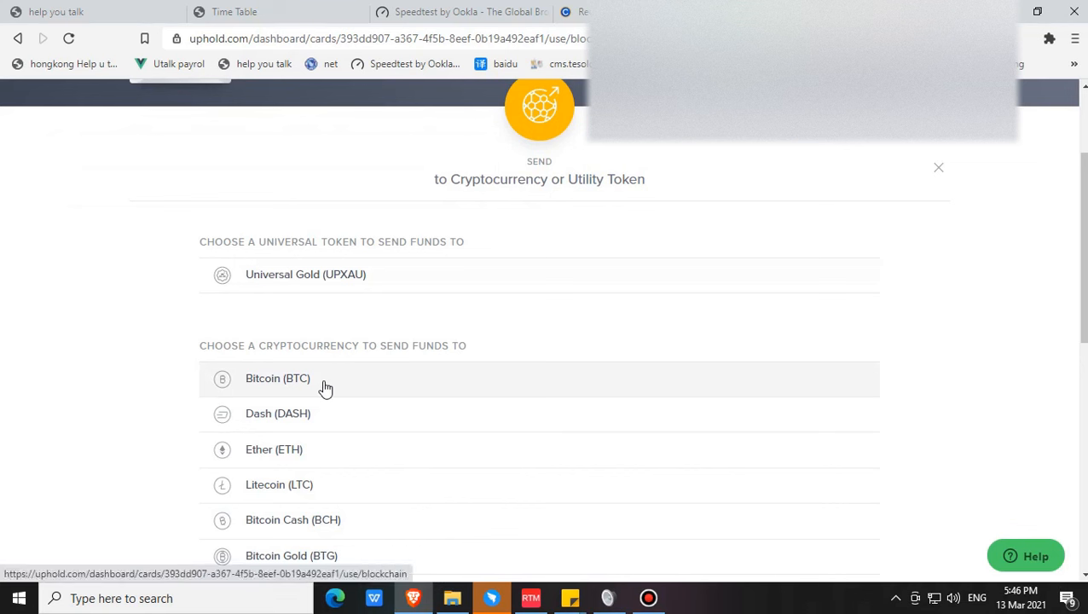
{"action": "mouse_move", "coordinate": [365, 385]}
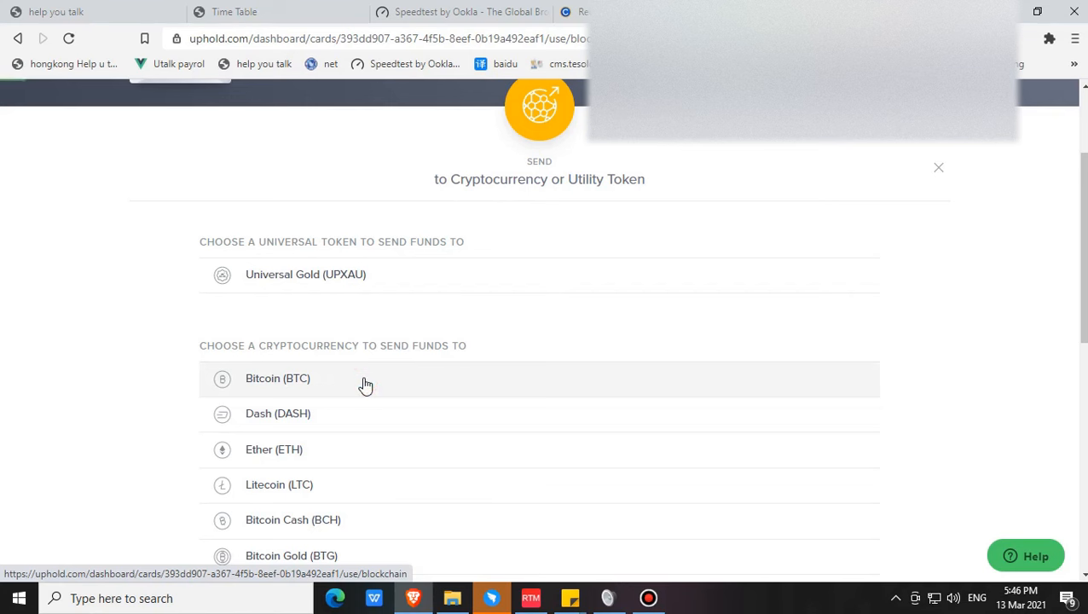
{"action": "left_click", "coordinate": [278, 378]}
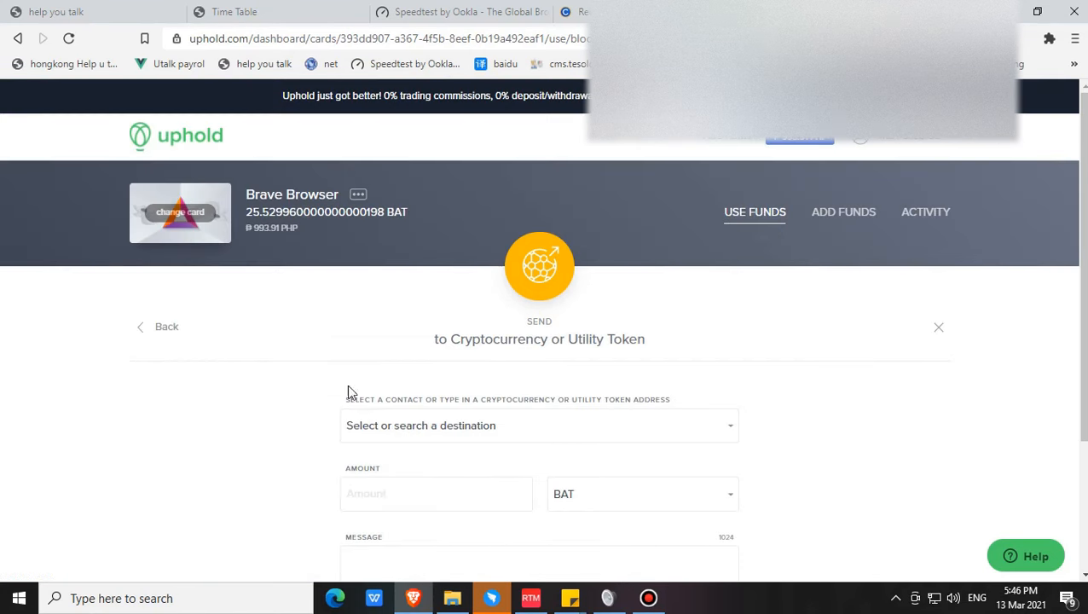
{"action": "mouse_move", "coordinate": [627, 272]}
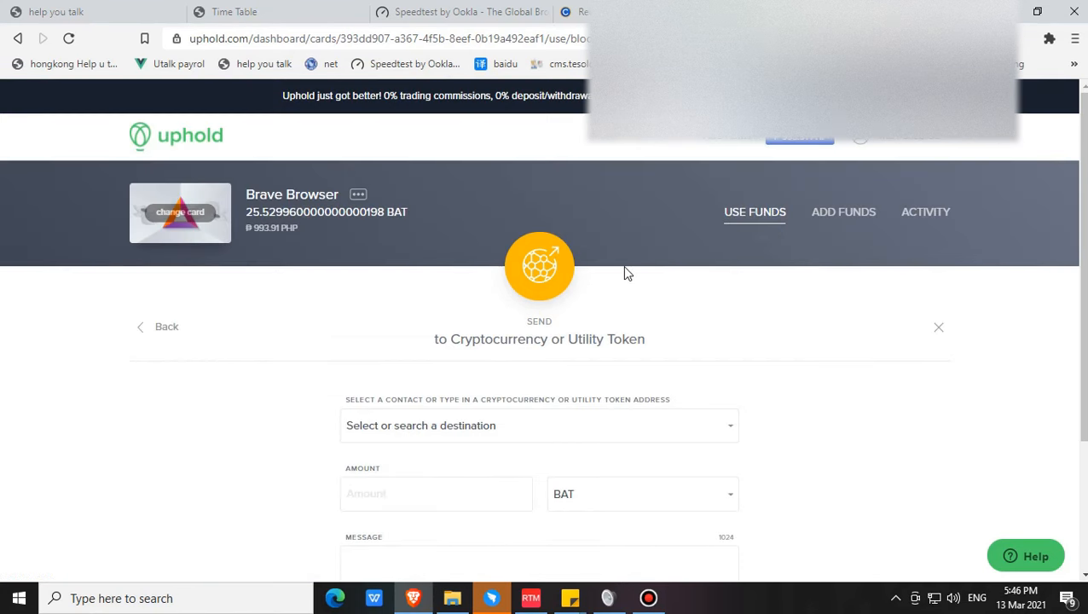
{"action": "scroll", "scroll_direction": "down", "scroll_amount": 3}
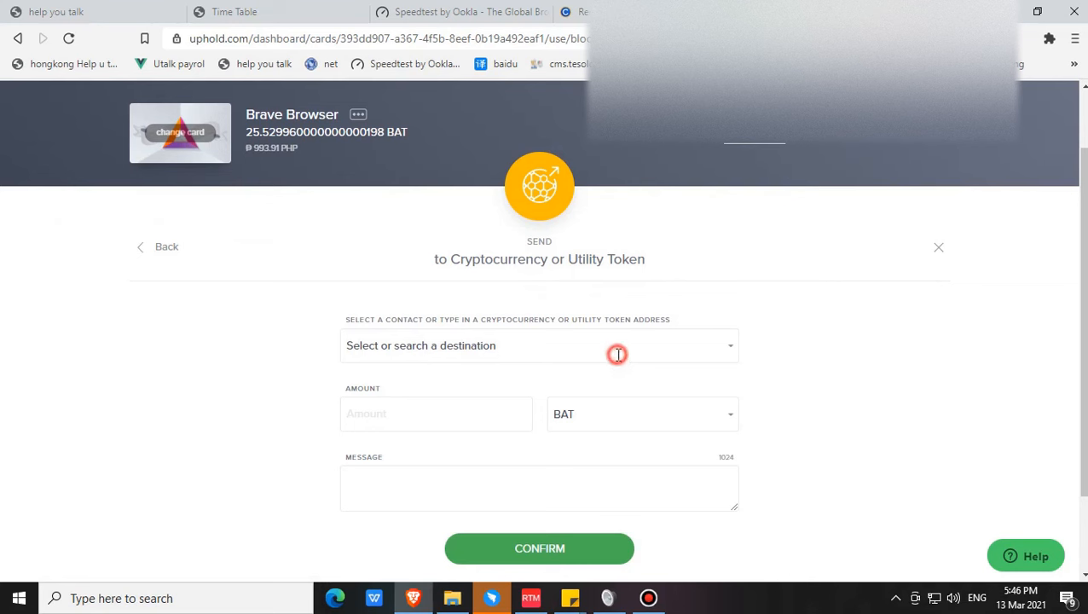
In coins.ph, reveal the BTC wallet's receiving address and copy it
{"action": "left_click", "coordinate": [579, 12]}
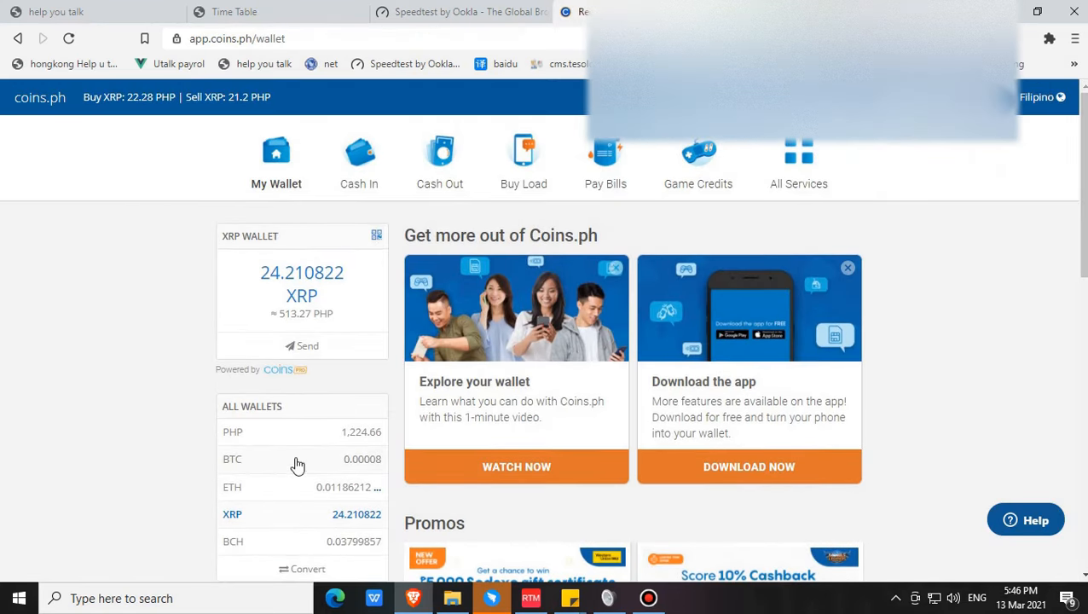
{"action": "left_click", "coordinate": [232, 459]}
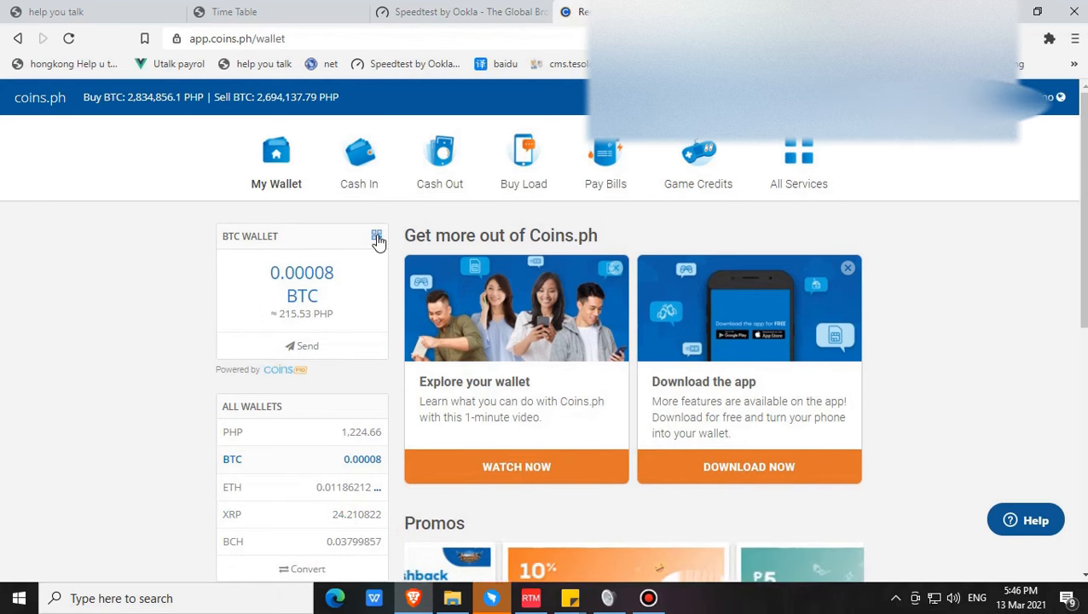
{"action": "left_click", "coordinate": [379, 235]}
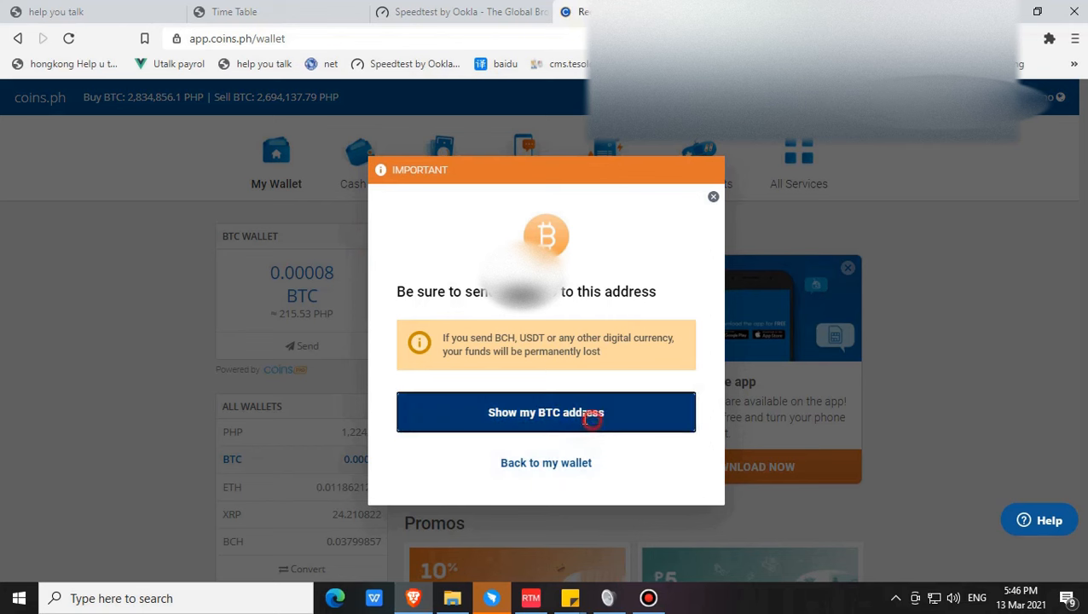
{"action": "left_click", "coordinate": [545, 411]}
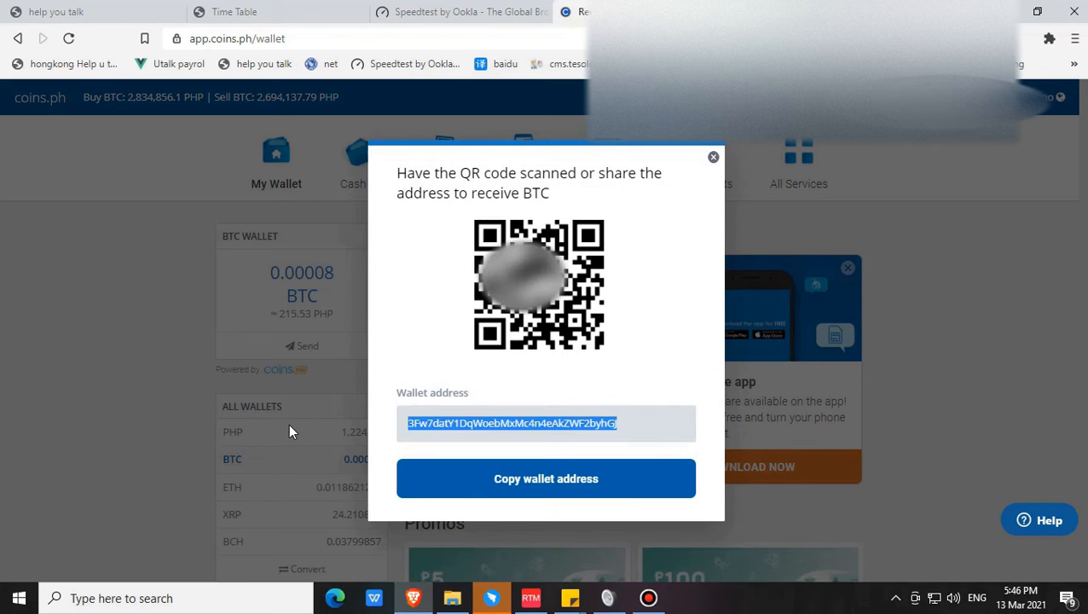
{"action": "mouse_move", "coordinate": [639, 205]}
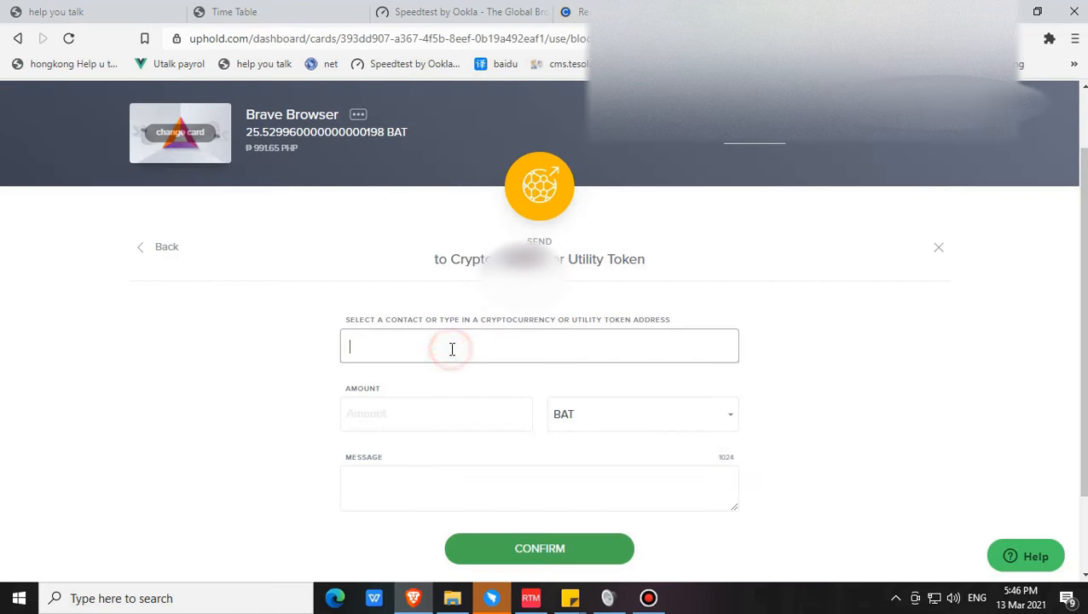
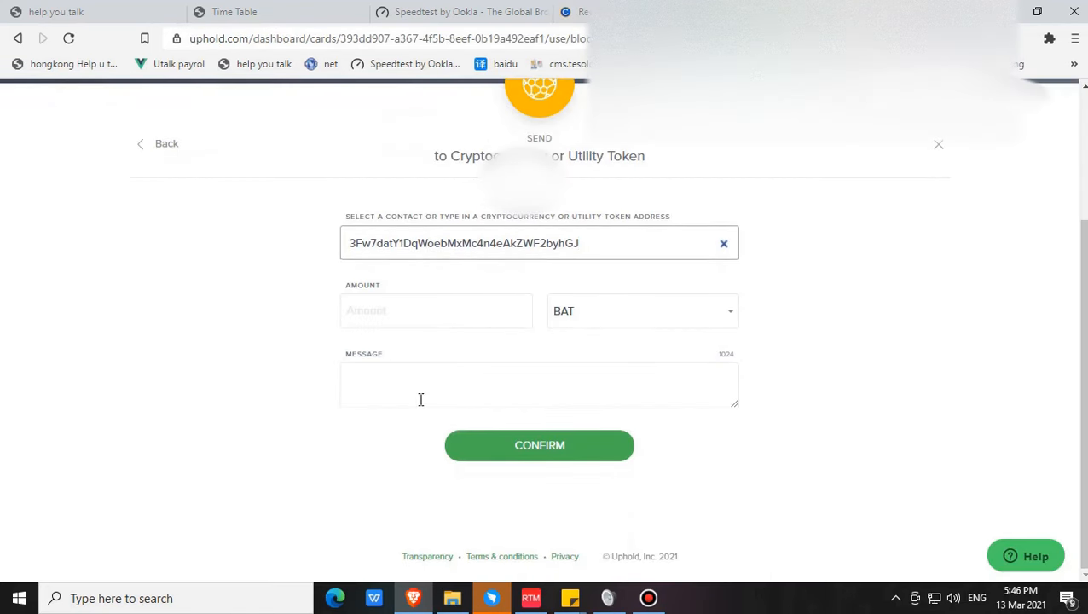
{"action": "left_click", "coordinate": [538, 445]}
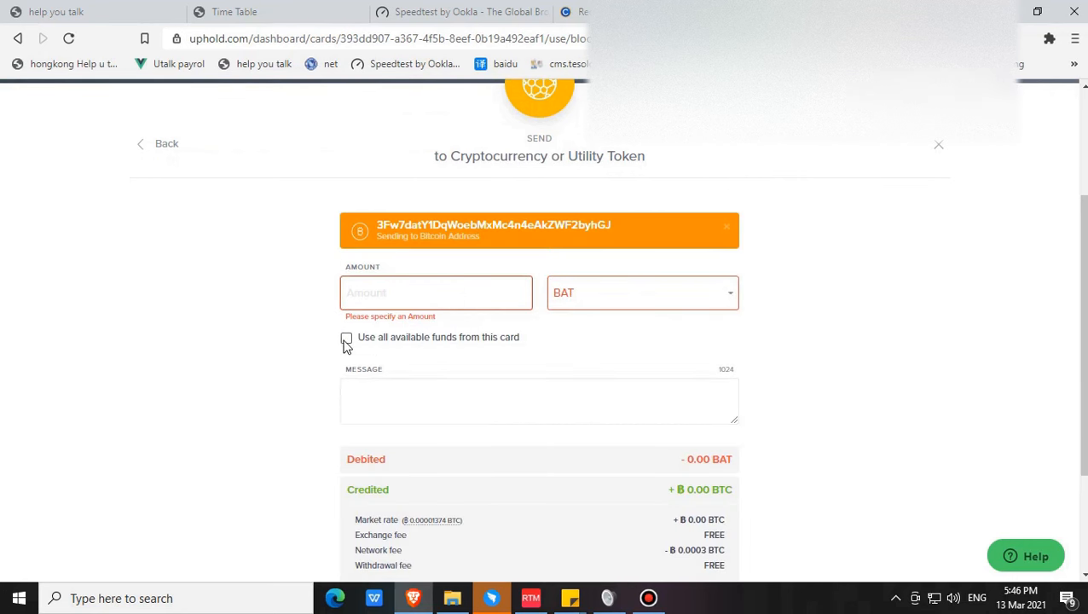
{"action": "left_click", "coordinate": [346, 337]}
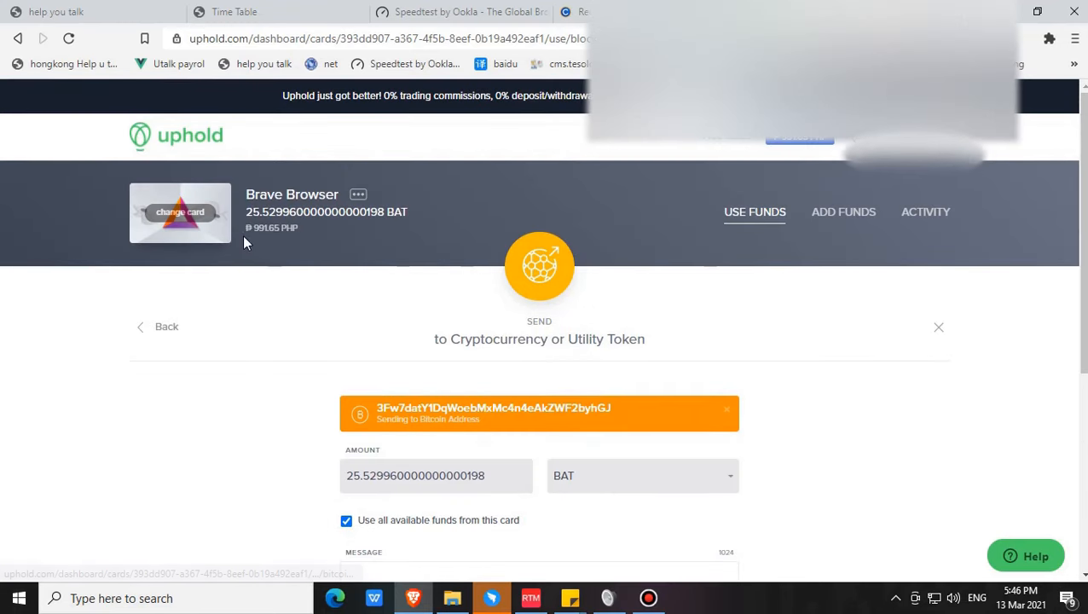
{"action": "scroll", "scroll_direction": "down", "scroll_amount": 3}
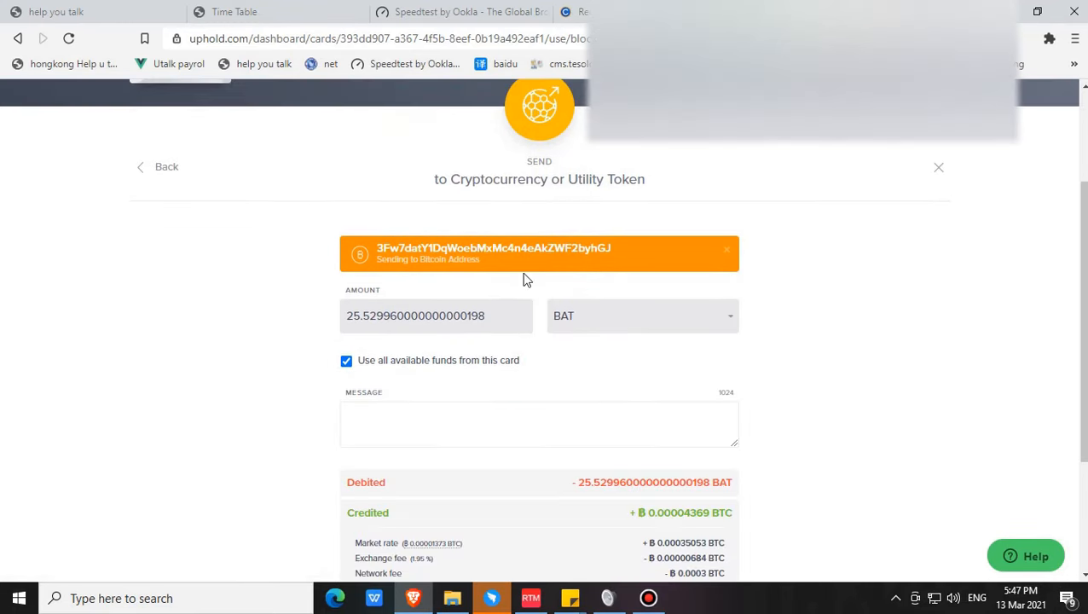
{"action": "scroll", "scroll_direction": "down", "scroll_amount": 3}
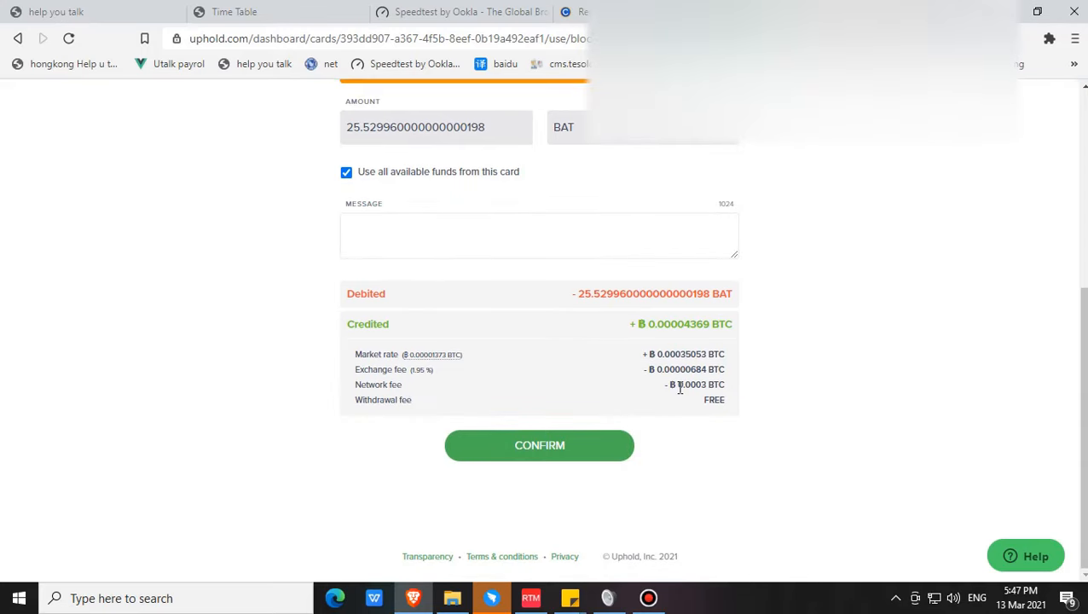
{"action": "double_click", "coordinate": [690, 385]}
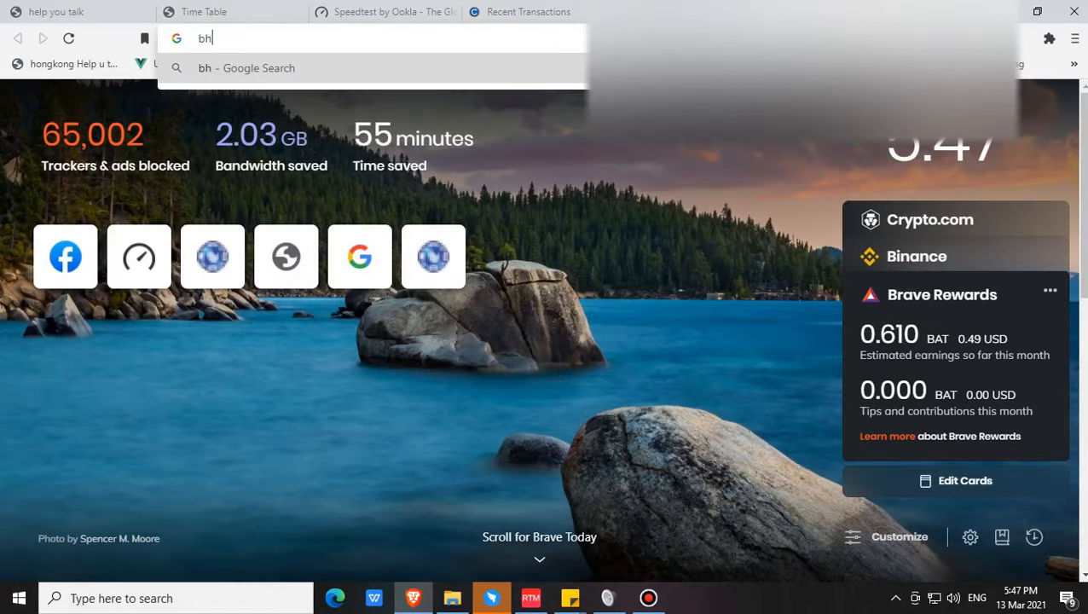
Search btc to php and convert the 0.0003 BTC fee in Paxful's calculator (about 835.47 PHP)
{"action": "key", "text": "Backspace"}
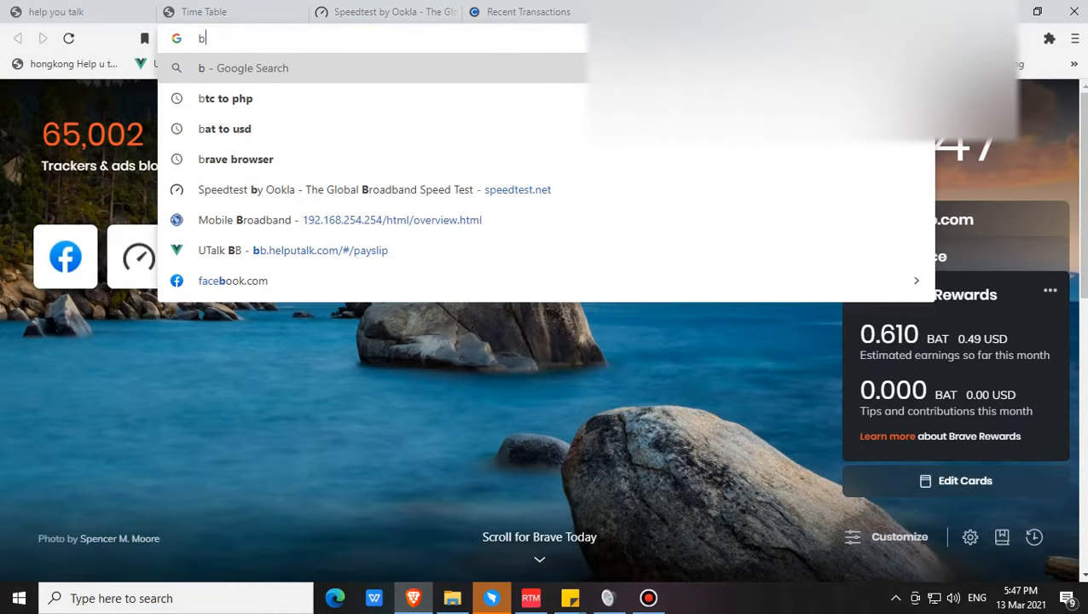
{"action": "left_click", "coordinate": [225, 97]}
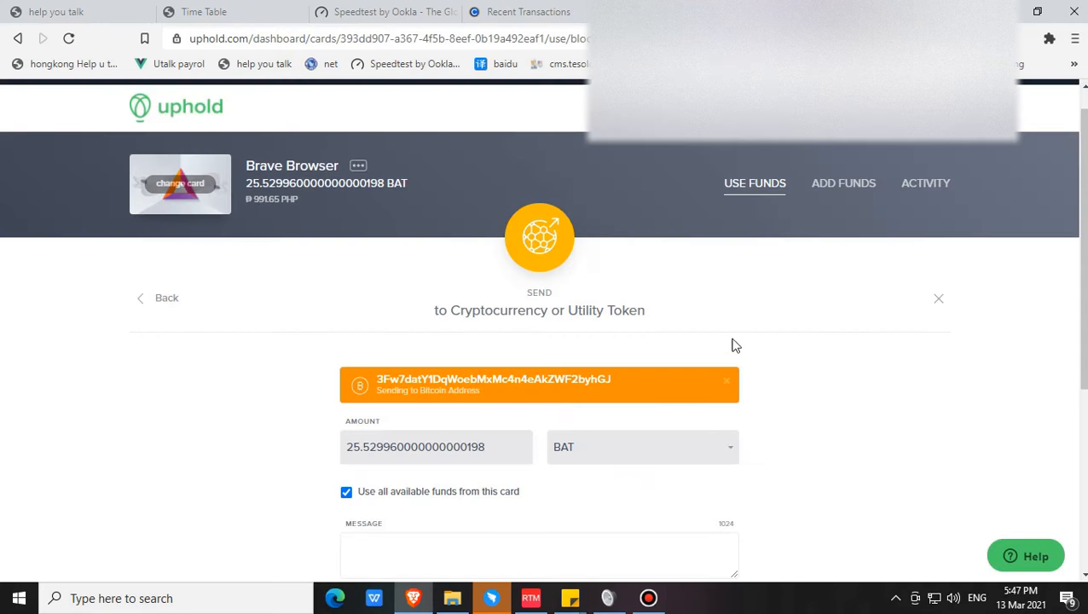
{"action": "scroll", "scroll_direction": "down", "scroll_amount": 3}
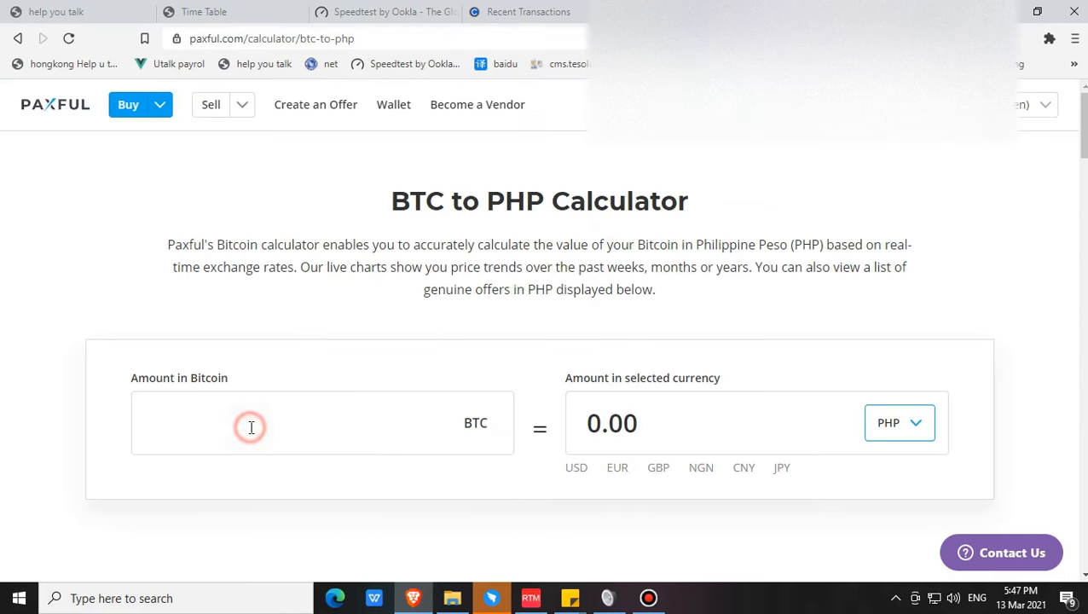
{"action": "type", "text": "0.0003"}
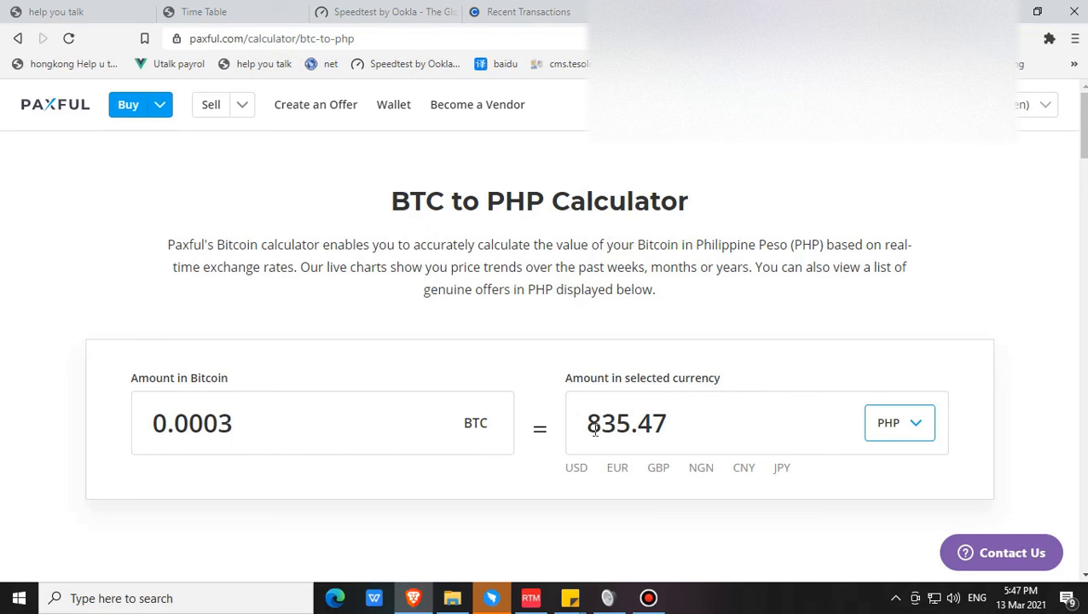
{"action": "mouse_move", "coordinate": [641, 405]}
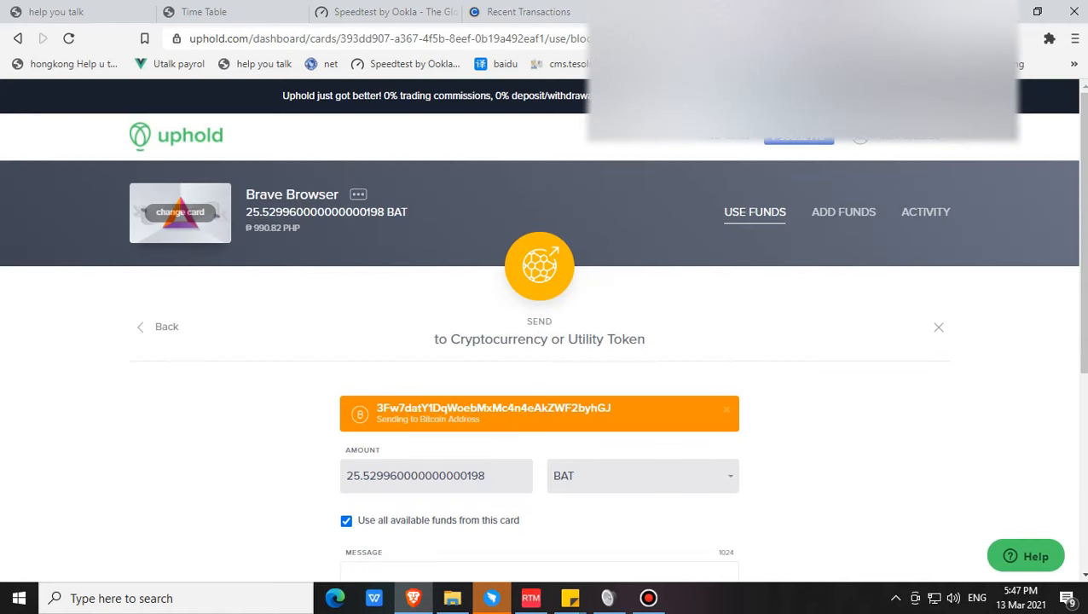
{"action": "mouse_move", "coordinate": [471, 437]}
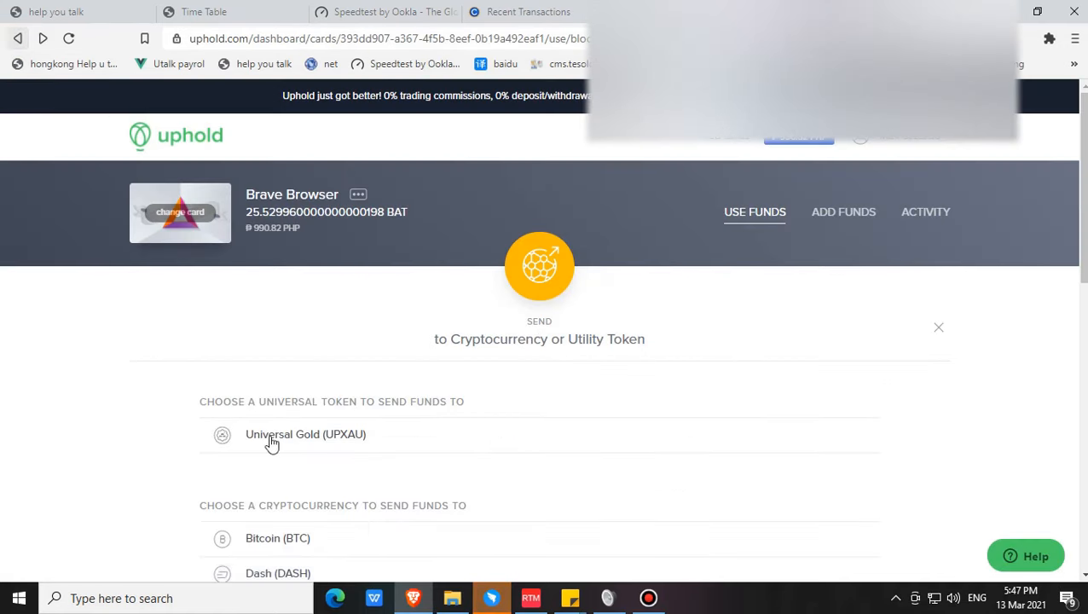
Scroll the Uphold list of destination cryptocurrencies down to XRP
{"action": "scroll", "scroll_direction": "down", "scroll_amount": 3}
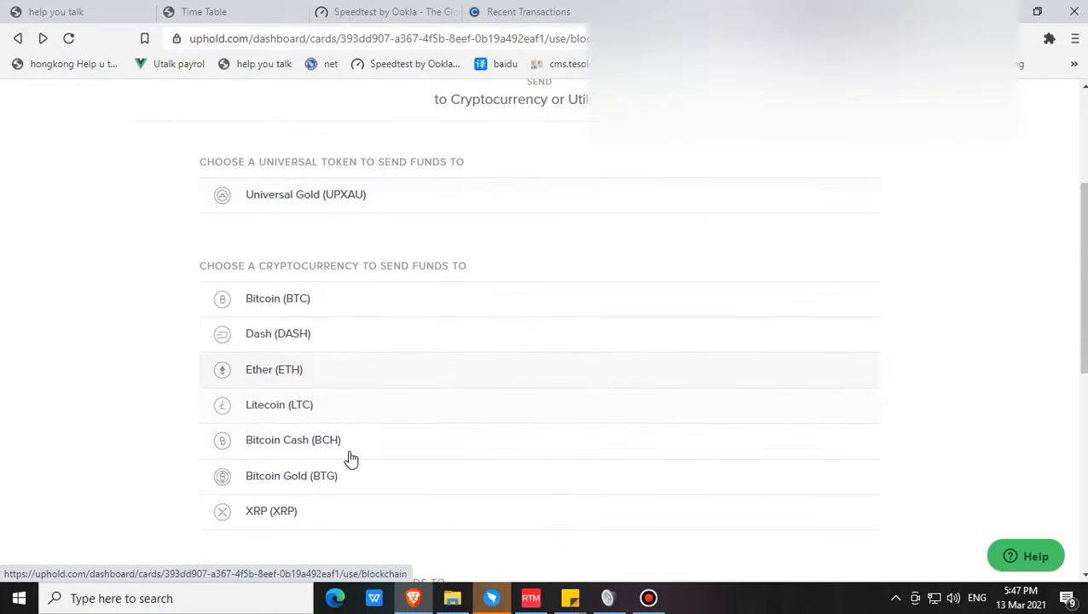
{"action": "mouse_move", "coordinate": [293, 511]}
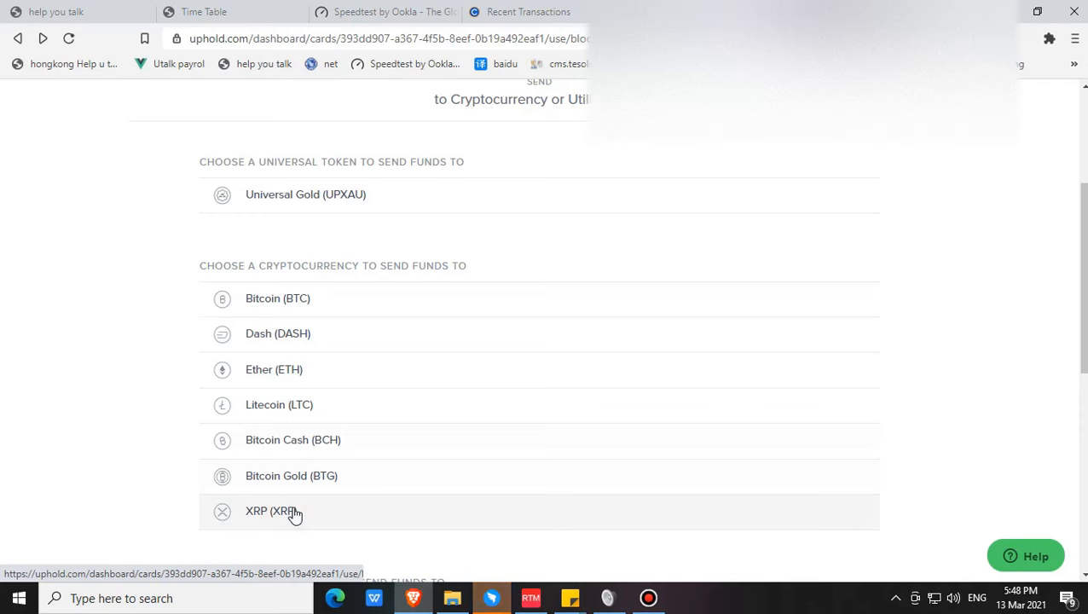
Pick XRP in Uphold, dismiss the BTC popup in coins.ph and reveal the XRP address and tag
{"action": "left_click", "coordinate": [273, 511]}
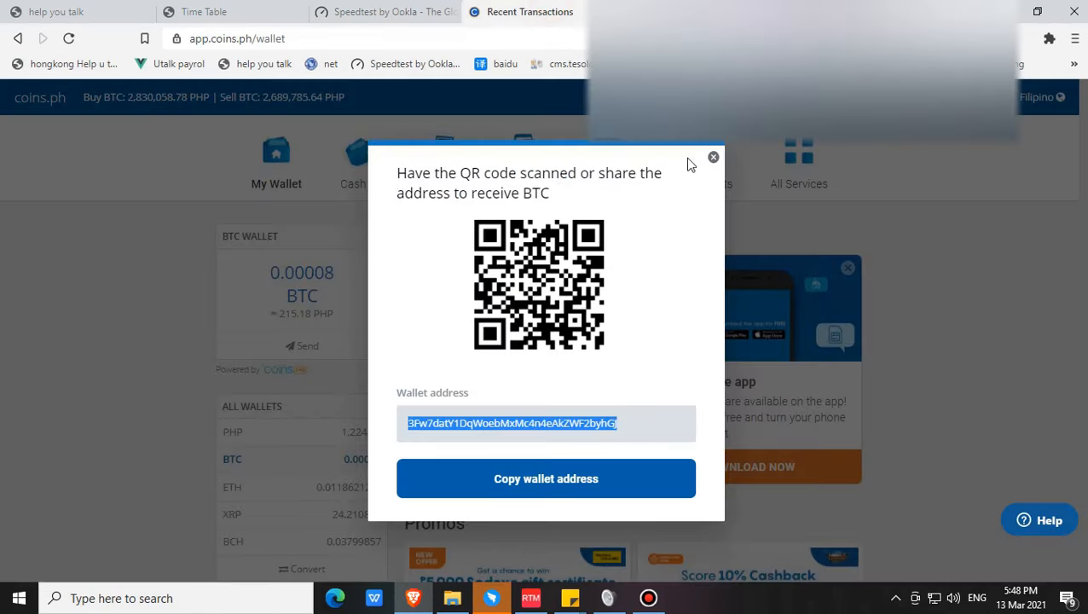
{"action": "left_click", "coordinate": [713, 157]}
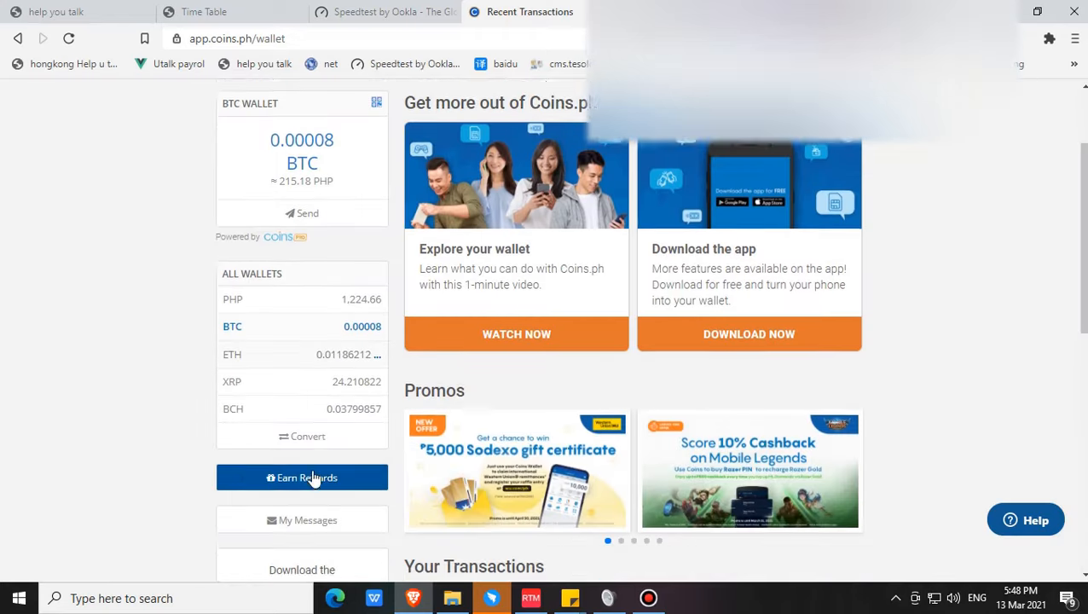
{"action": "scroll", "scroll_direction": "down", "scroll_amount": 3}
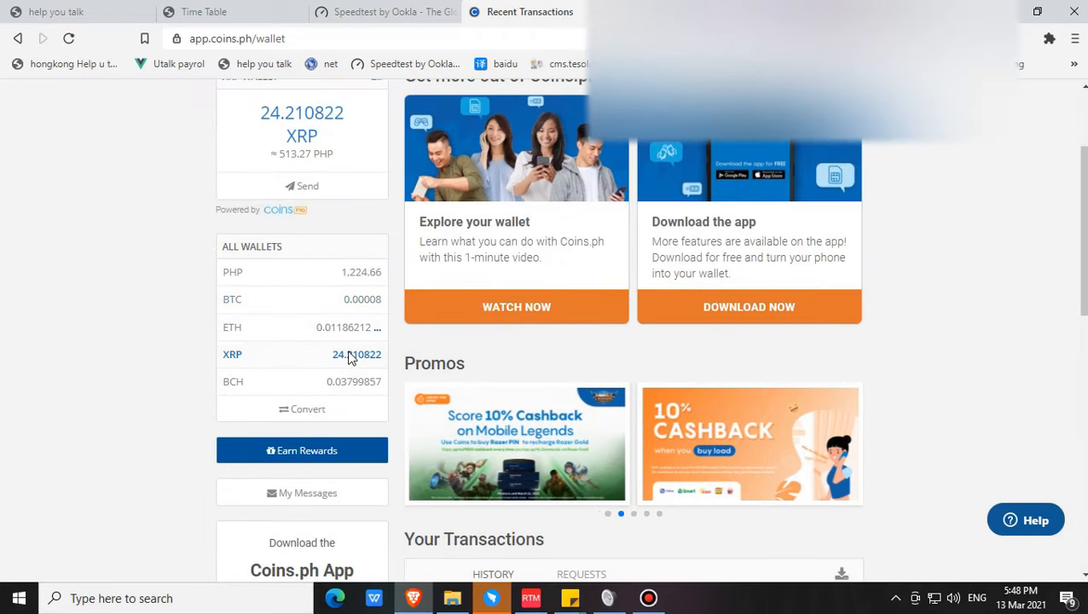
{"action": "scroll", "scroll_direction": "up", "scroll_amount": 3}
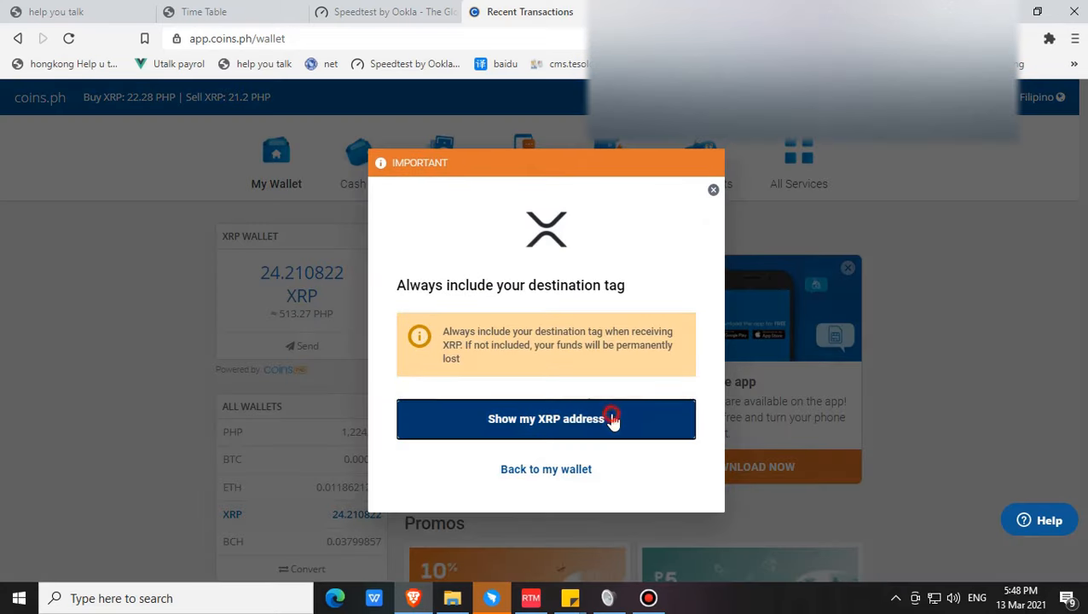
{"action": "left_click", "coordinate": [545, 419]}
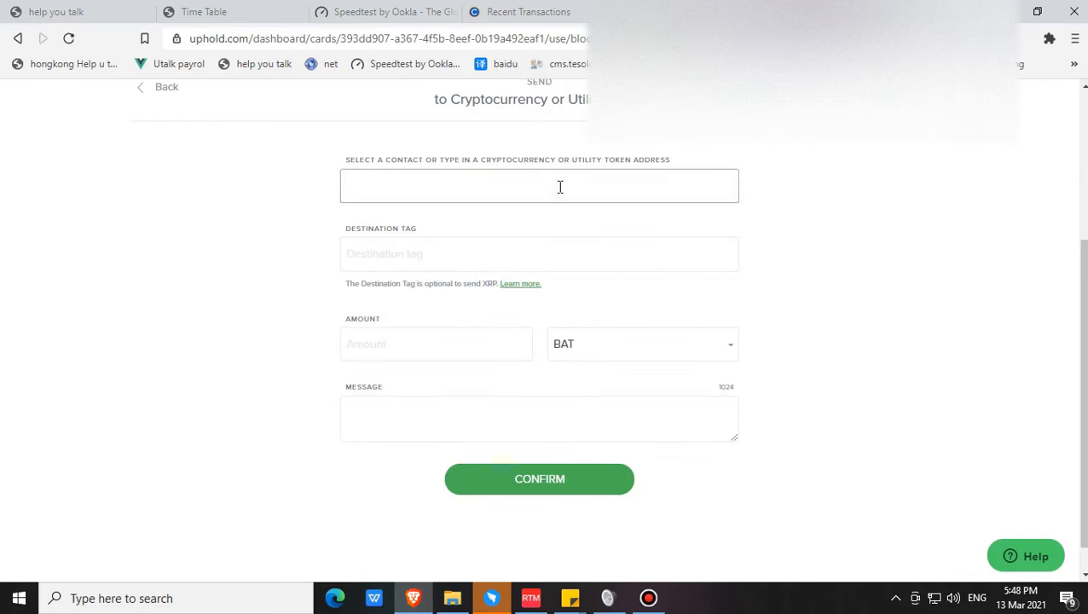
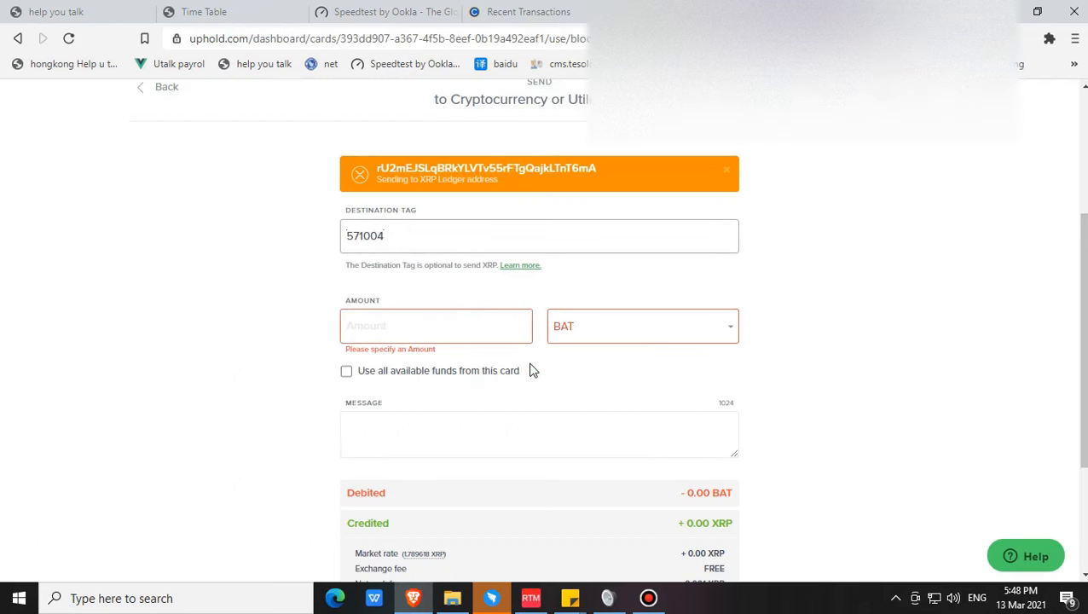
{"action": "left_click", "coordinate": [346, 370]}
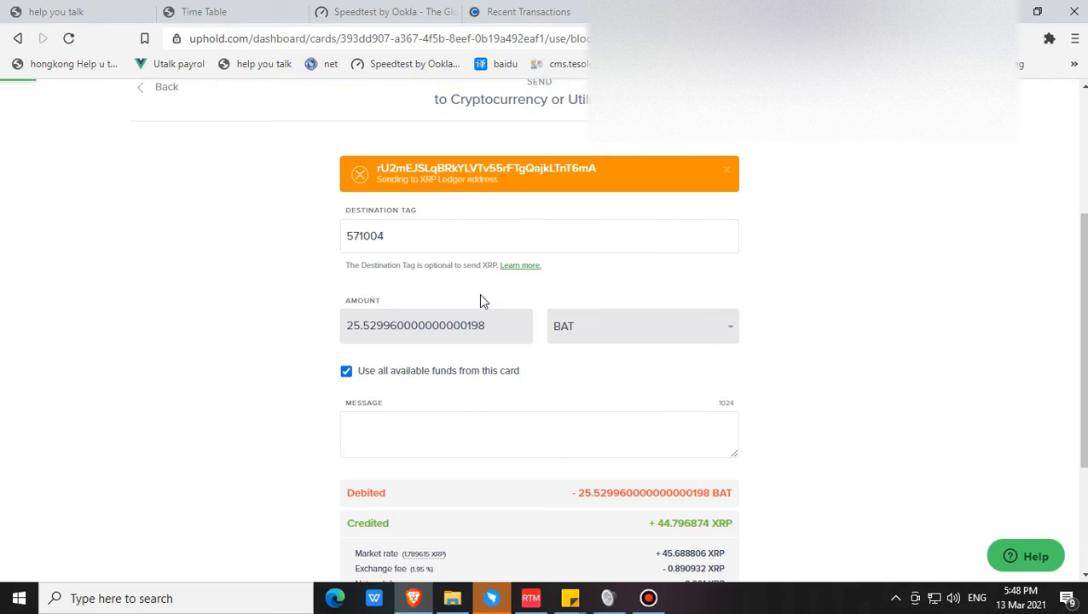
{"action": "scroll", "scroll_direction": "down", "scroll_amount": 3}
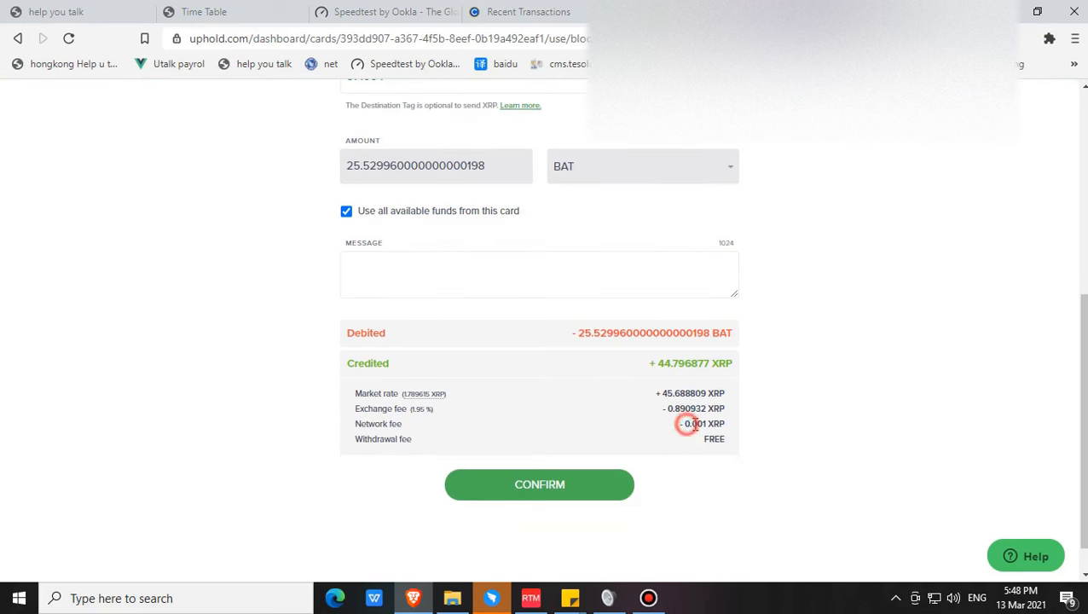
{"action": "double_click", "coordinate": [694, 423]}
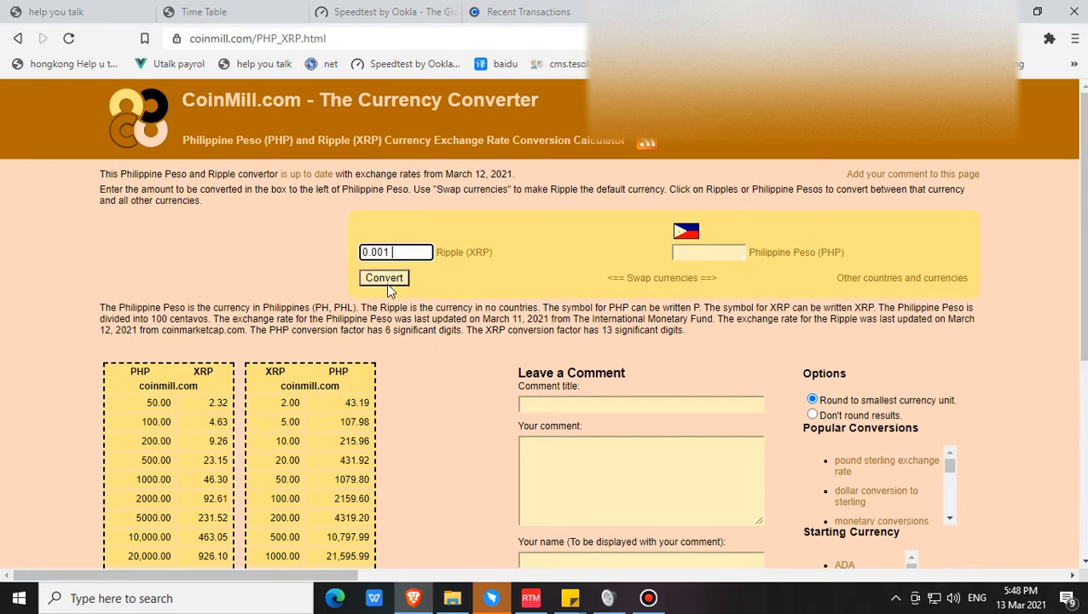
{"action": "left_click", "coordinate": [382, 276]}
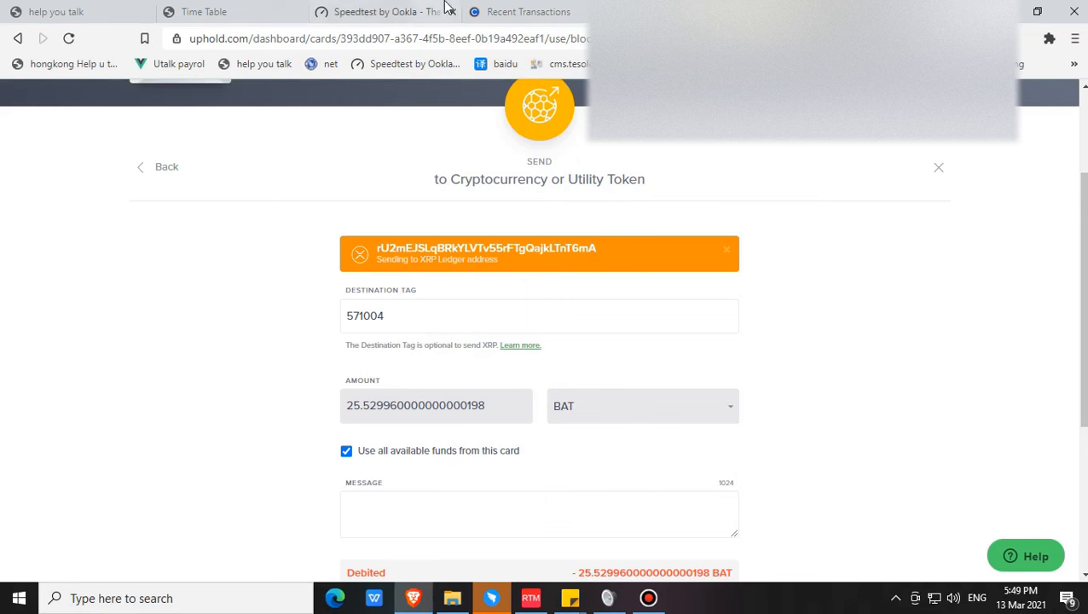
{"action": "mouse_move", "coordinate": [861, 330]}
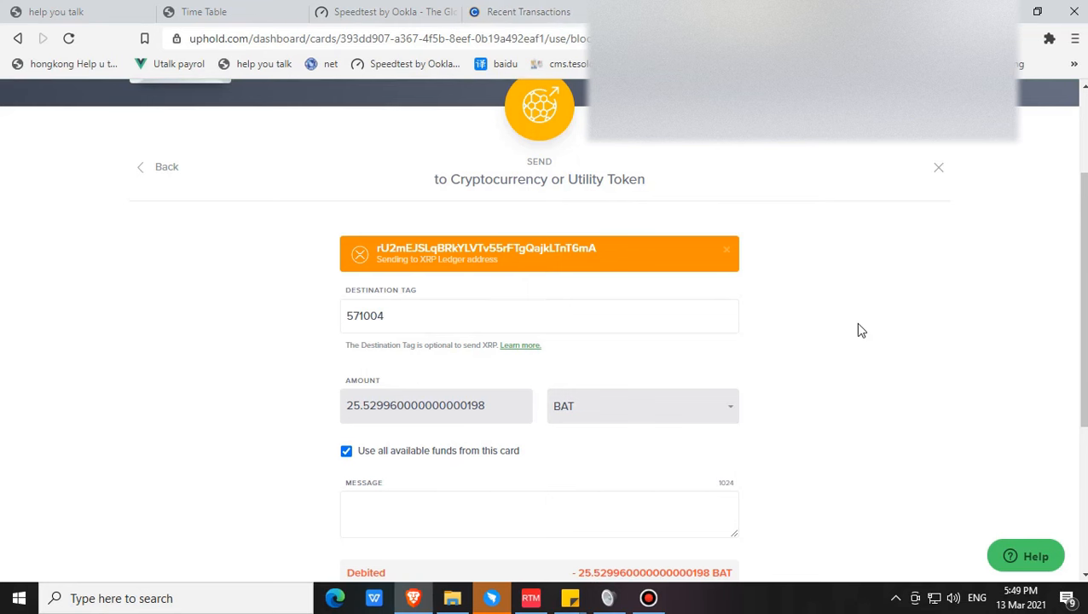
Add the note 'hncghk' and confirm the XRP transfer crediting about 44.81 XRP
{"action": "scroll", "scroll_direction": "down", "scroll_amount": 3}
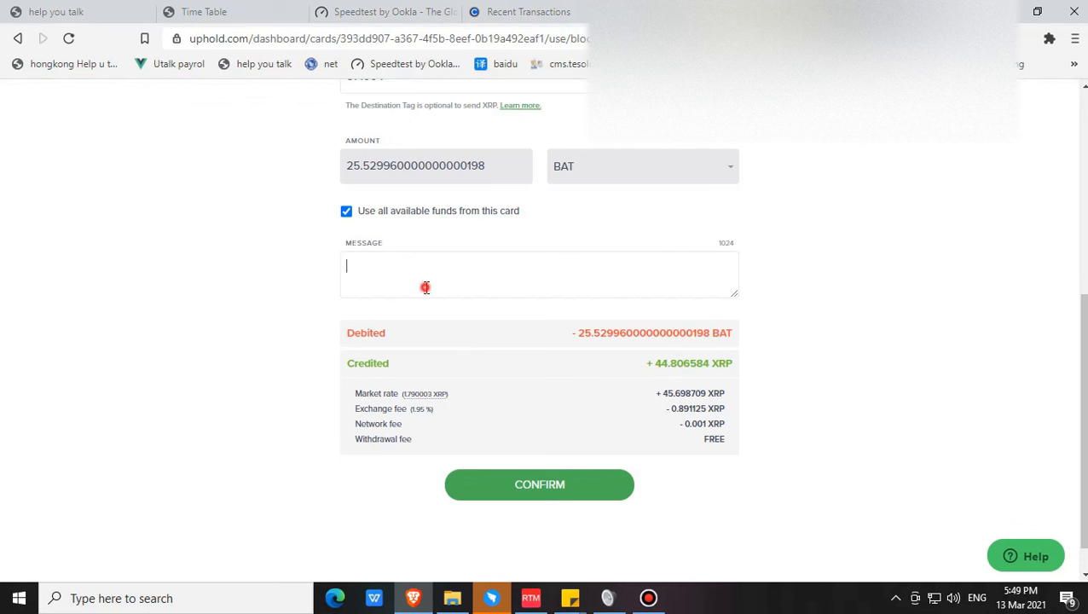
{"action": "type", "text": "hncghk"}
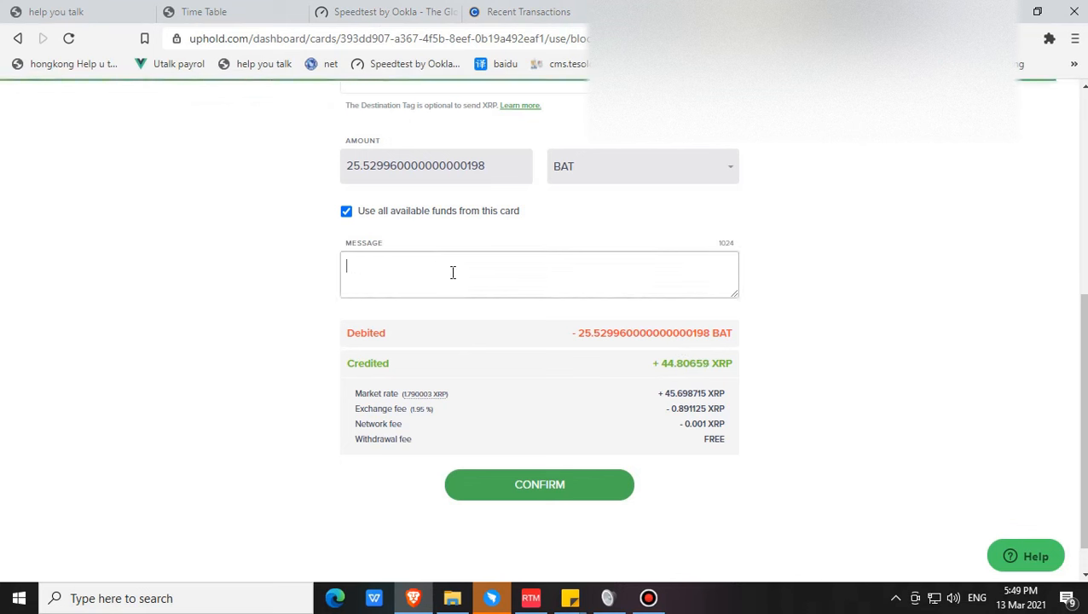
{"action": "scroll", "scroll_direction": "down", "scroll_amount": 3}
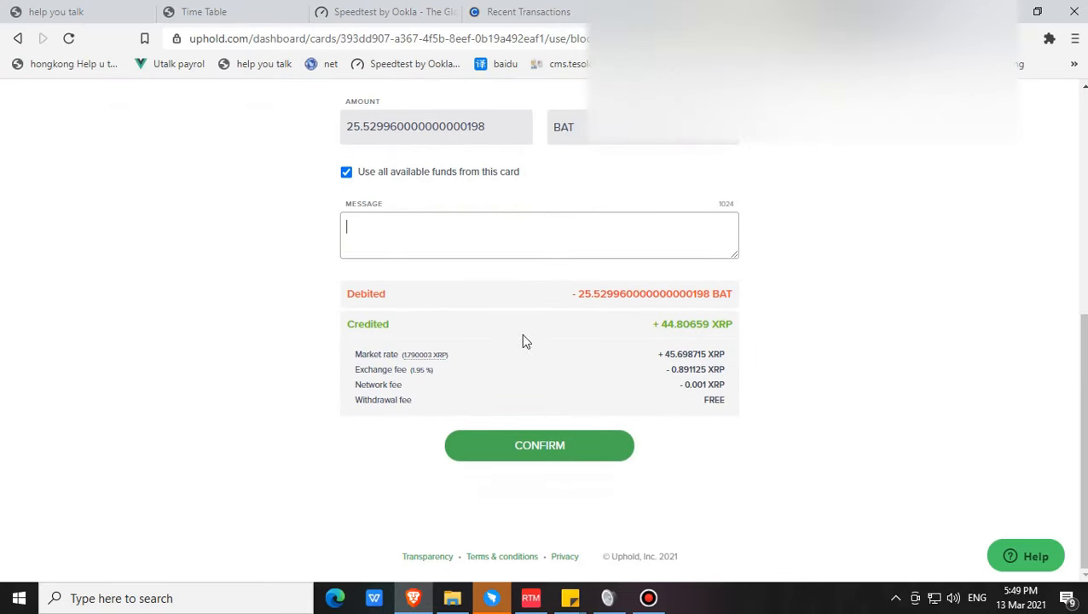
{"action": "left_click", "coordinate": [539, 445]}
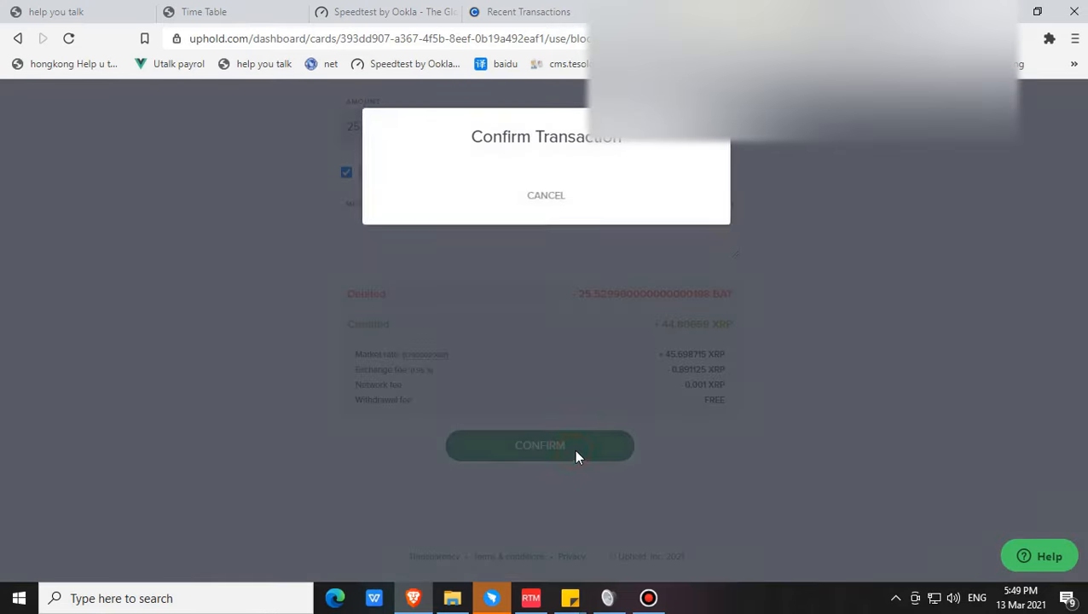
Focus the 6-digit authenticator code field for the ~44.89 XRP transfer confirmation
{"action": "left_click", "coordinate": [539, 445]}
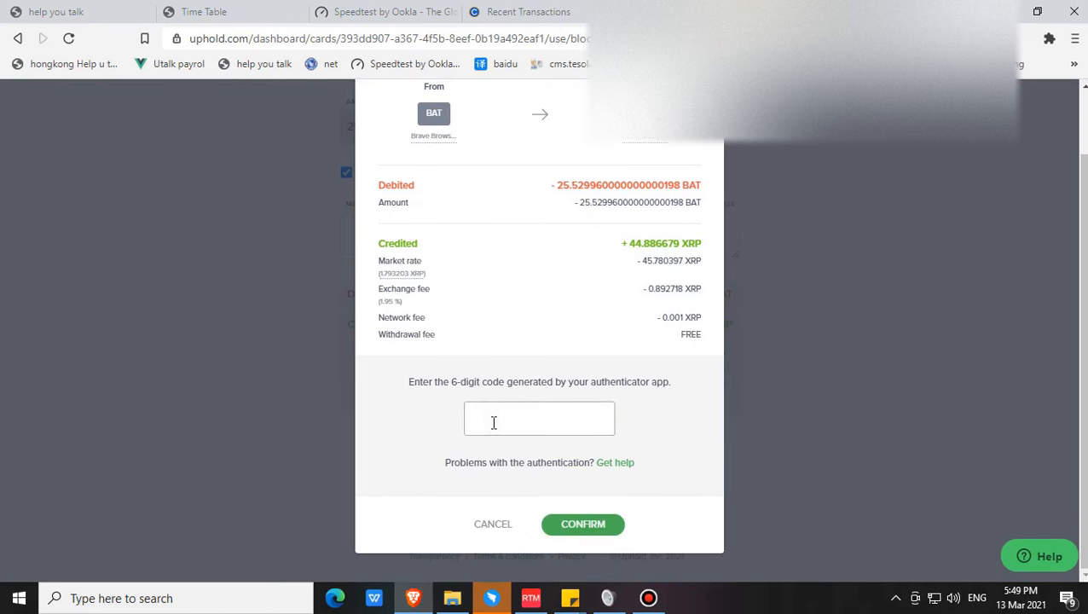
{"action": "left_click", "coordinate": [539, 418]}
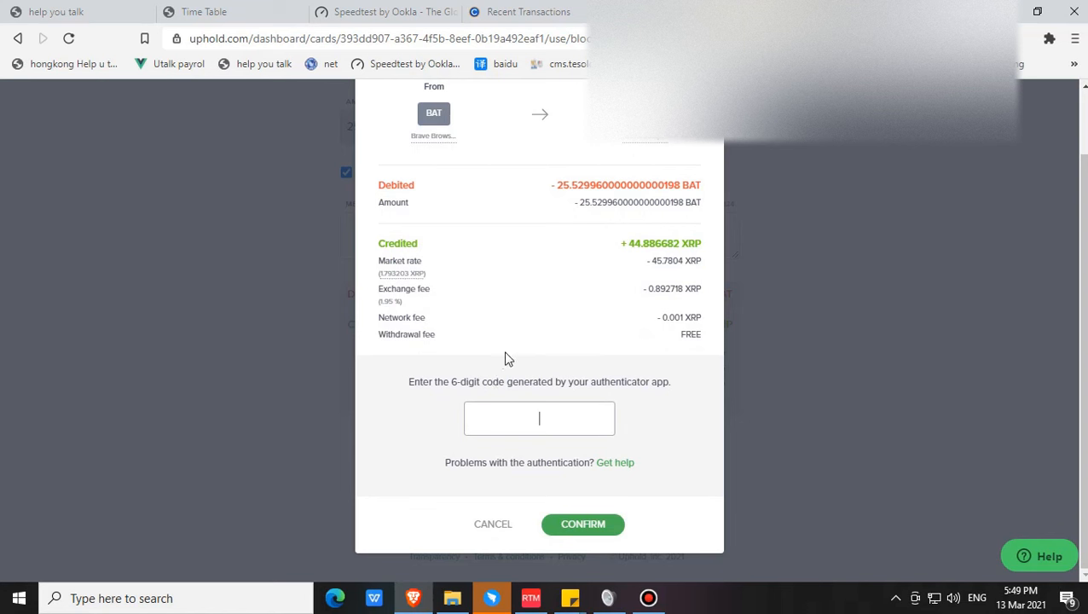
{"action": "mouse_move", "coordinate": [508, 357]}
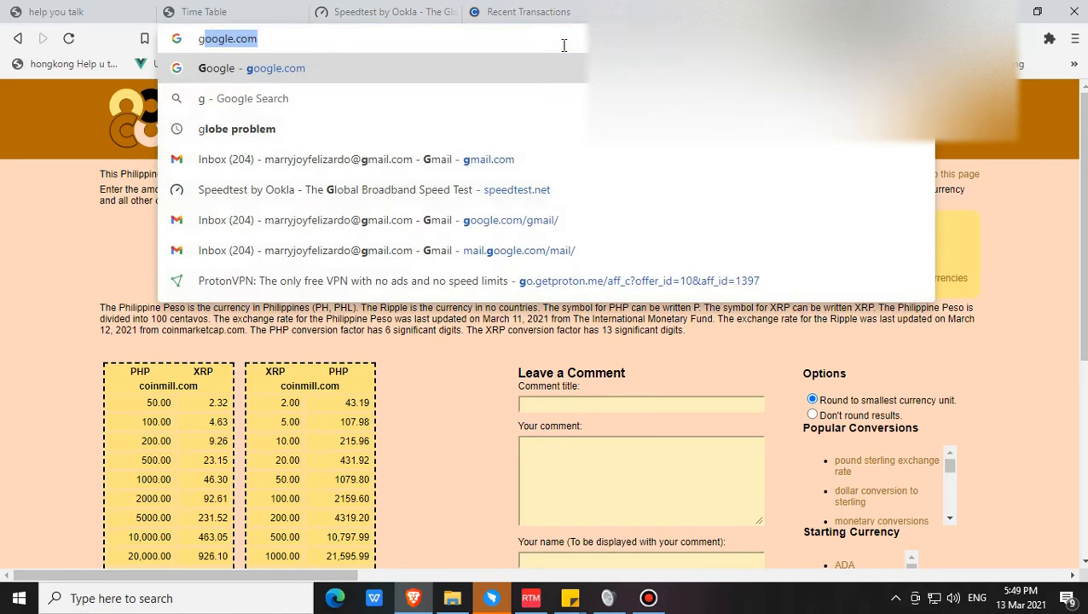
Search Google for "google authenticator", then return to the pending Uphold transaction
{"action": "type", "text": "google au"}
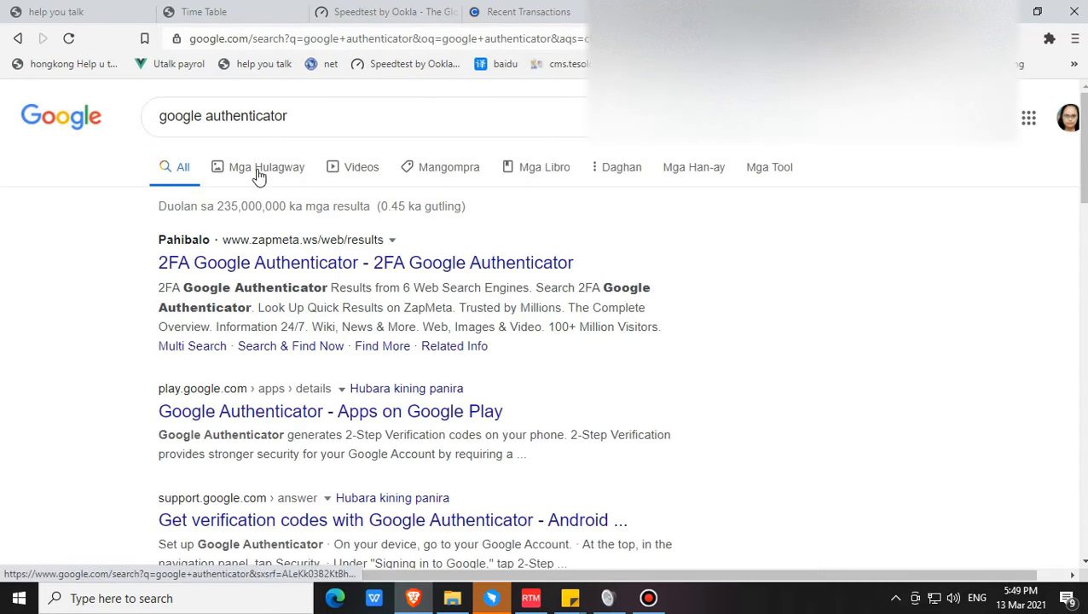
{"action": "left_click", "coordinate": [278, 165]}
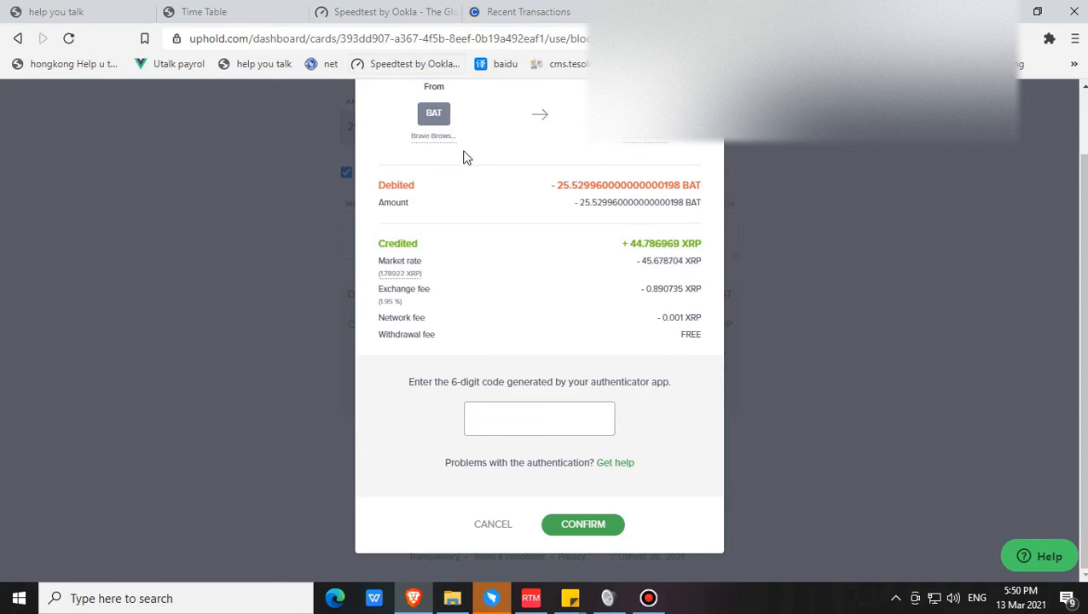
Review the ~44.83 XRP credit for 25.53 BAT, code field focused but still empty
{"action": "left_click", "coordinate": [515, 274]}
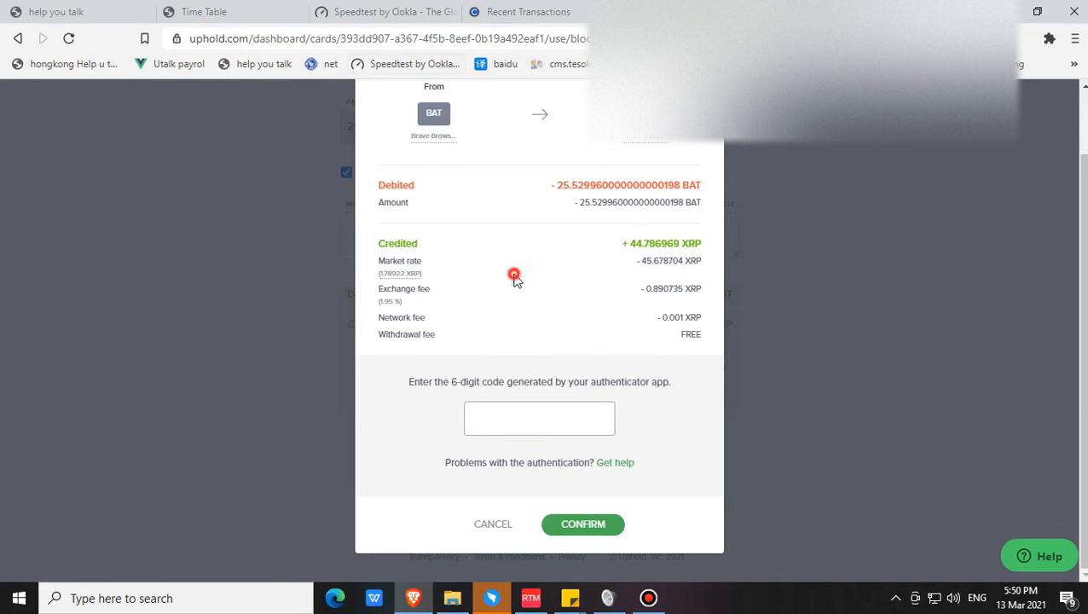
{"action": "left_click", "coordinate": [539, 417]}
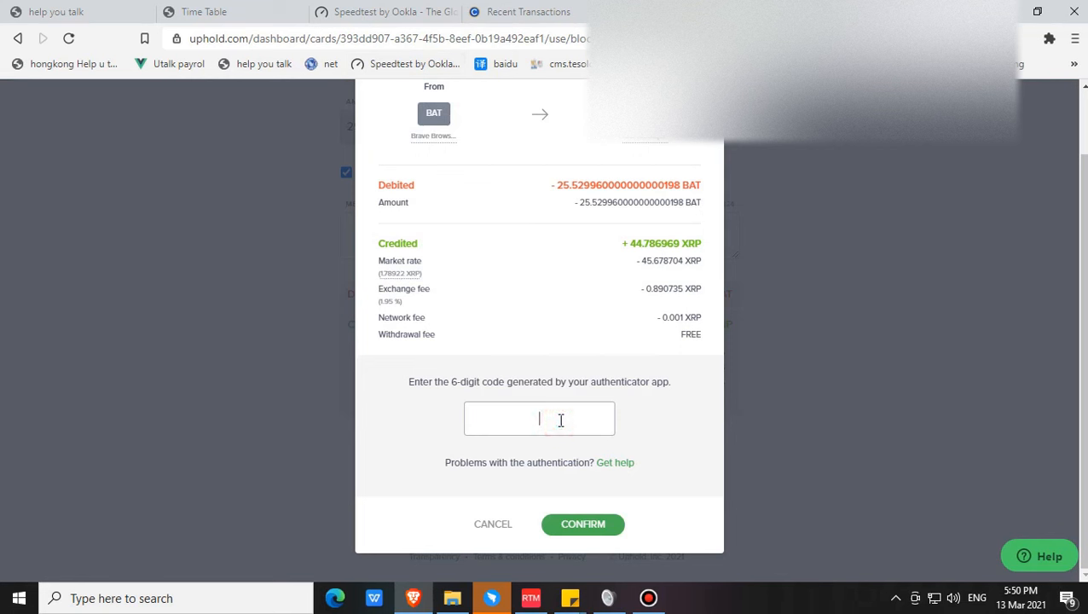
{"action": "mouse_move", "coordinate": [571, 406]}
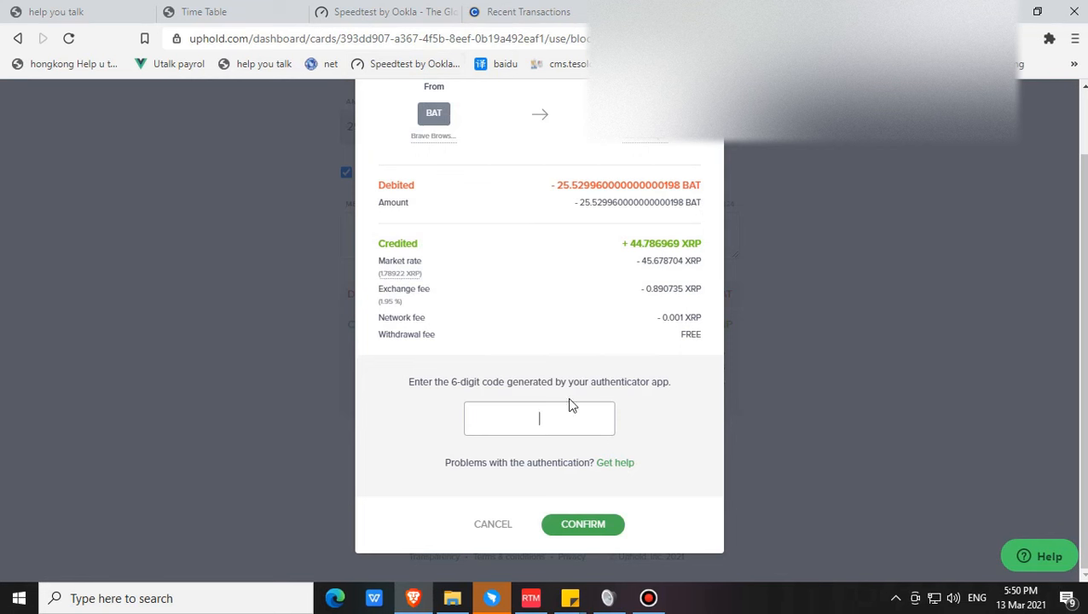
{"action": "mouse_move", "coordinate": [532, 334]}
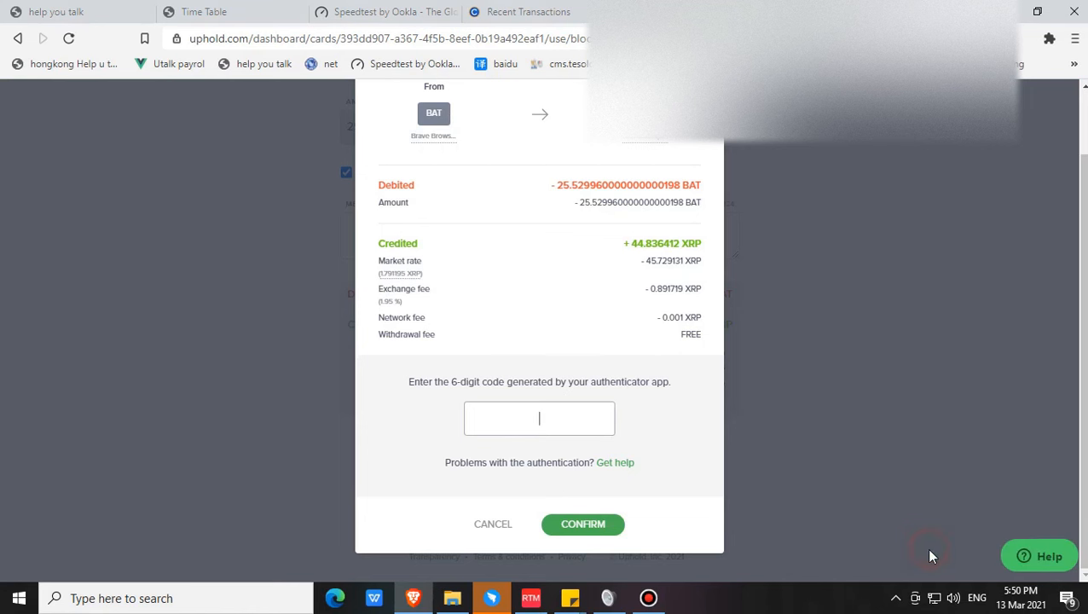
{"action": "left_click", "coordinate": [539, 417]}
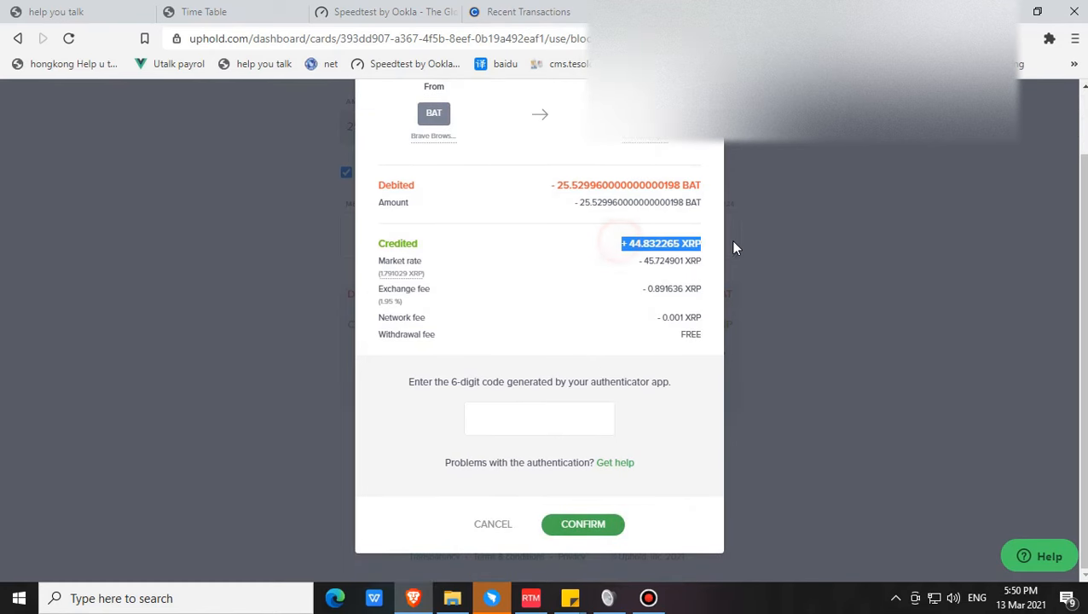
{"action": "scroll", "scroll_direction": "down", "scroll_amount": 3}
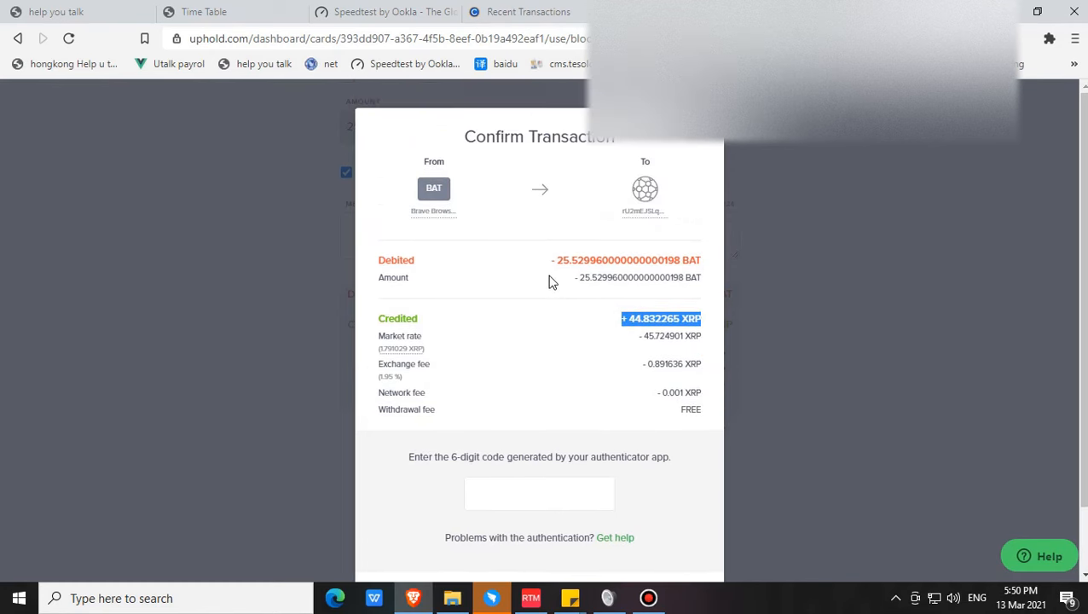
{"action": "mouse_move", "coordinate": [708, 300]}
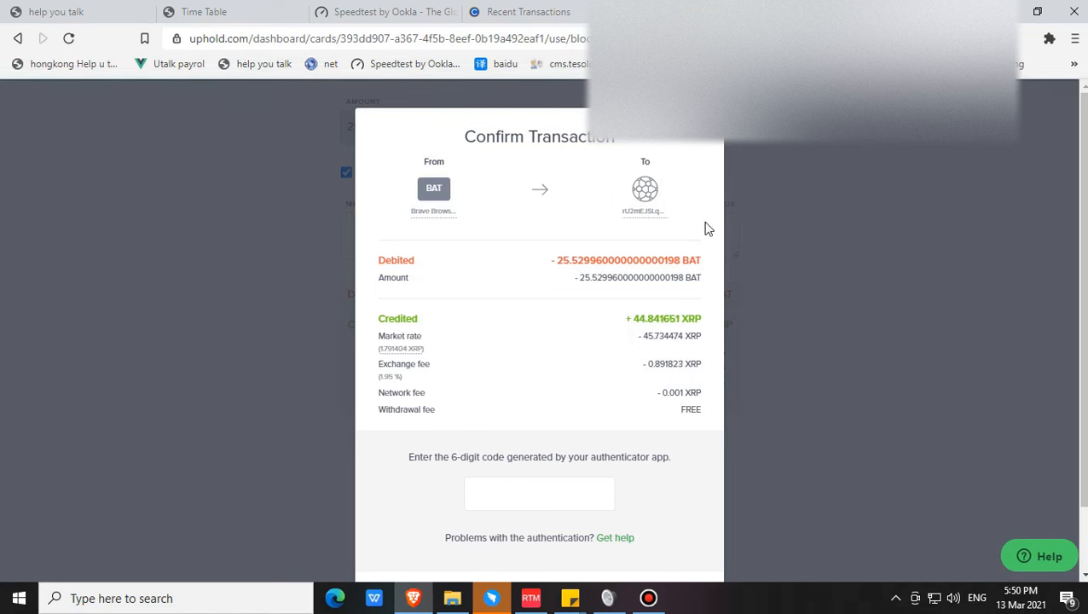
{"action": "mouse_move", "coordinate": [689, 271]}
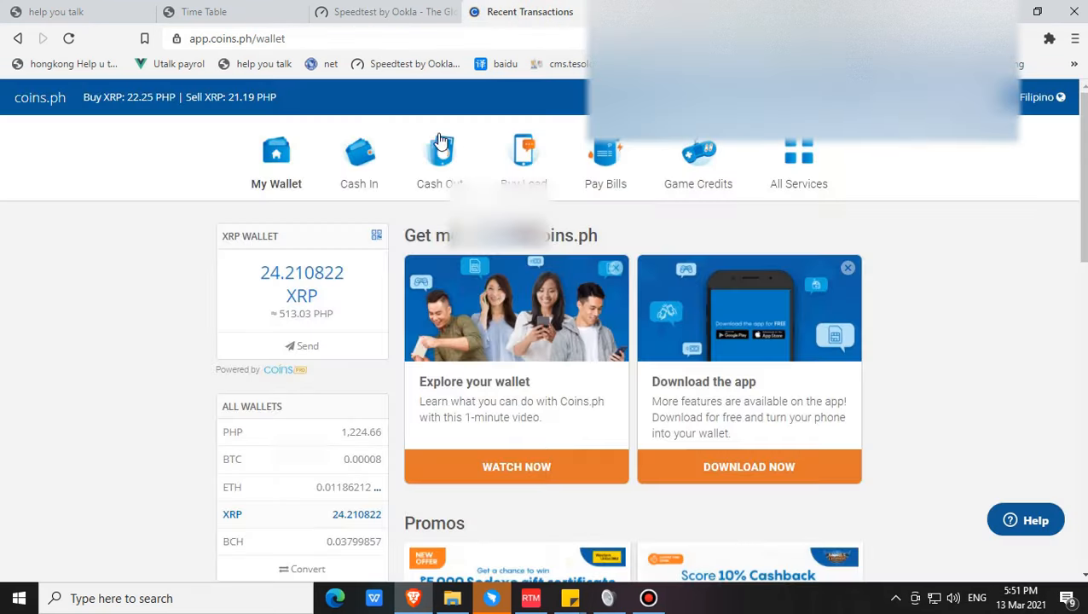
{"action": "scroll", "scroll_direction": "down", "scroll_amount": 3}
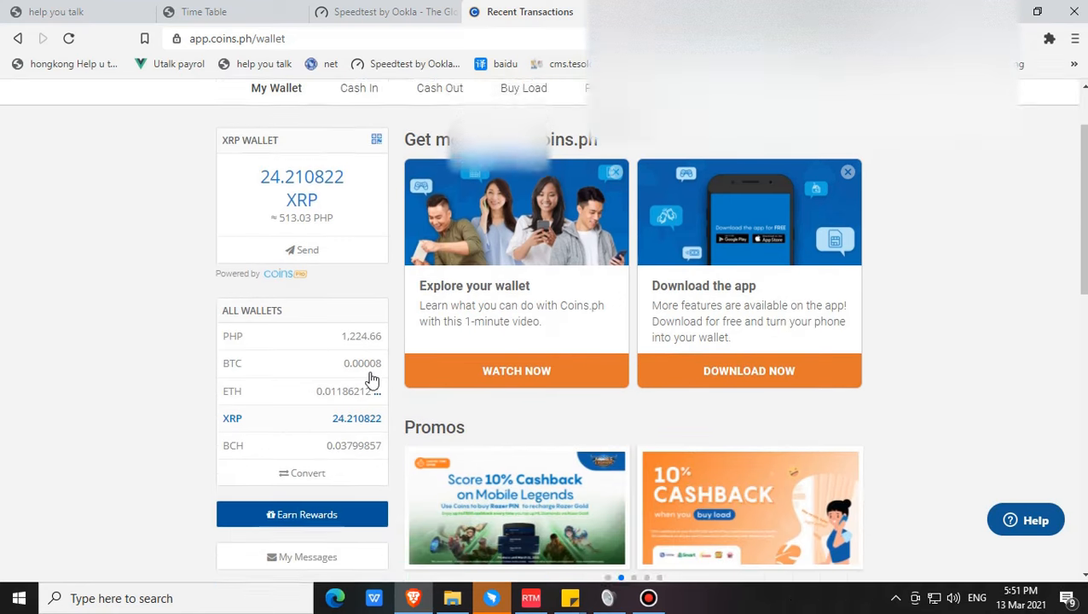
{"action": "scroll", "scroll_direction": "down", "scroll_amount": 3}
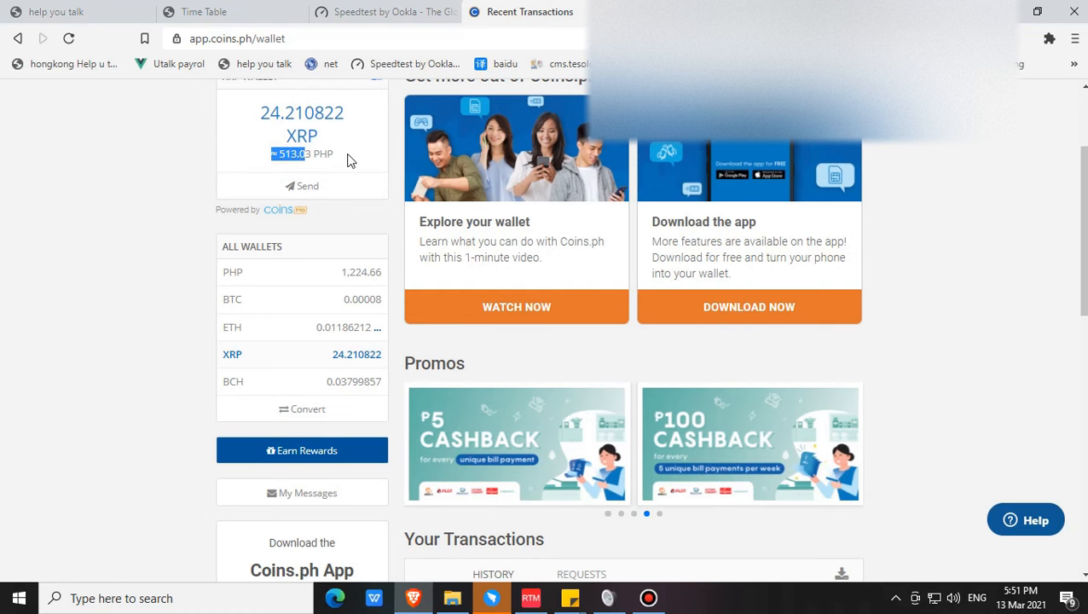
{"action": "scroll", "scroll_direction": "up", "scroll_amount": 3}
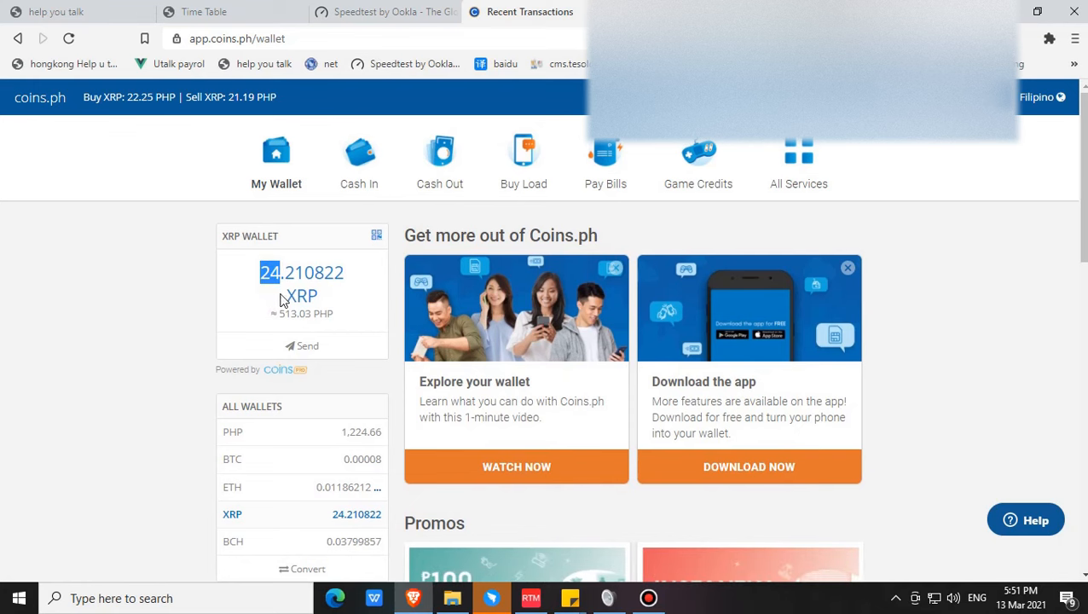
{"action": "double_click", "coordinate": [300, 295]}
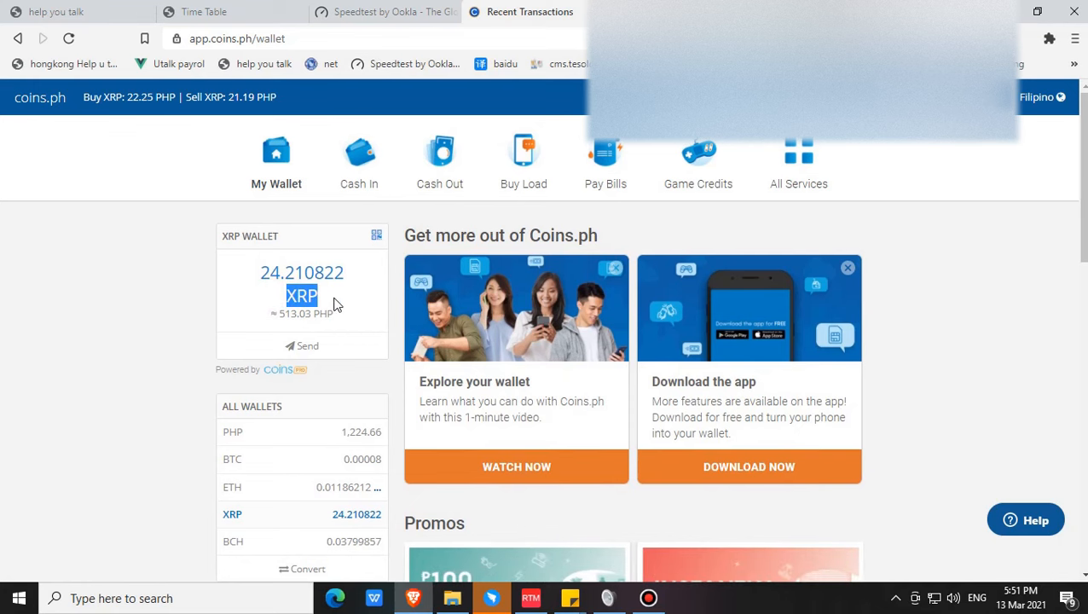
{"action": "scroll", "scroll_direction": "down", "scroll_amount": 3}
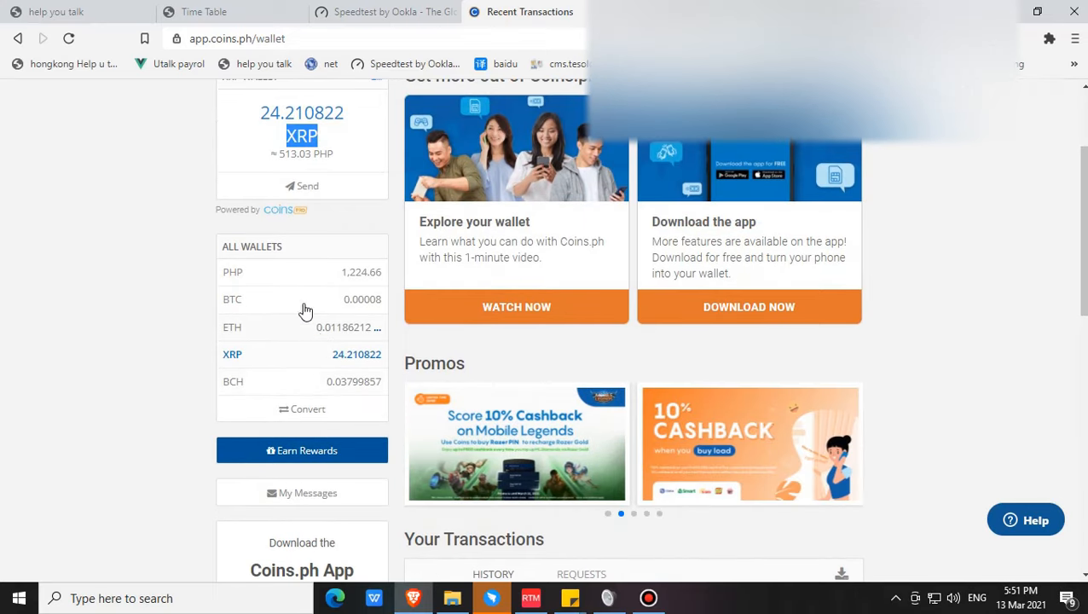
{"action": "scroll", "scroll_direction": "up", "scroll_amount": 3}
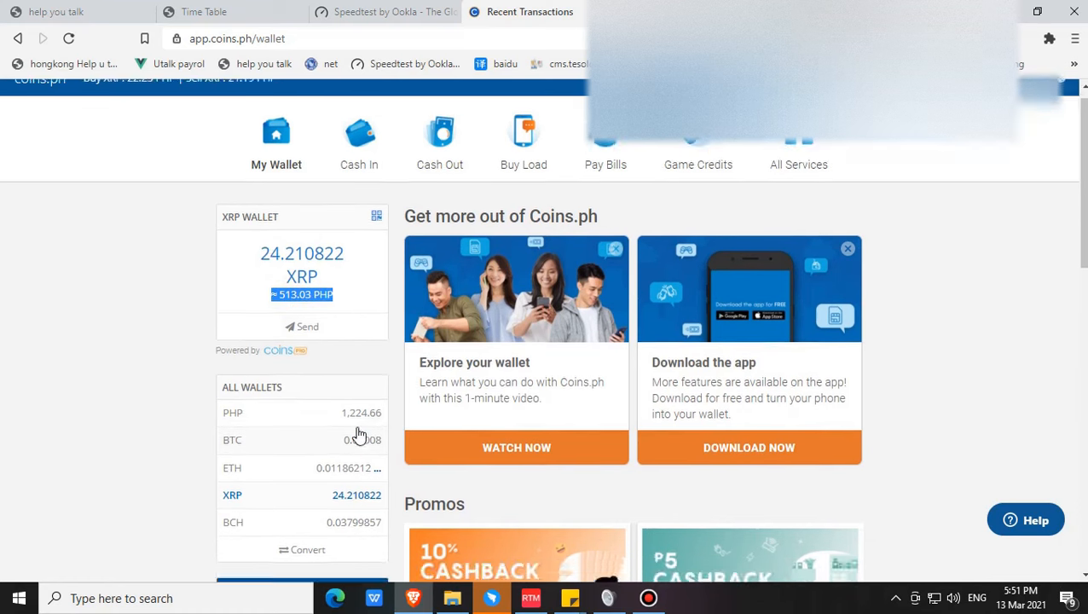
{"action": "scroll", "scroll_direction": "down", "scroll_amount": 3}
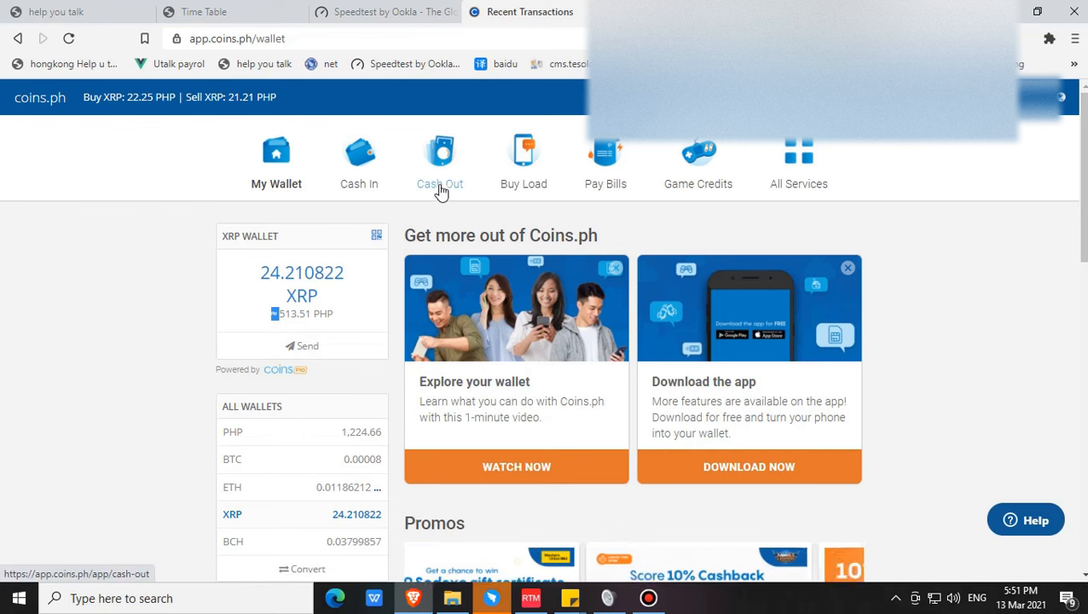
Browse the coins.ph cash-out methods list
{"action": "left_click", "coordinate": [440, 162]}
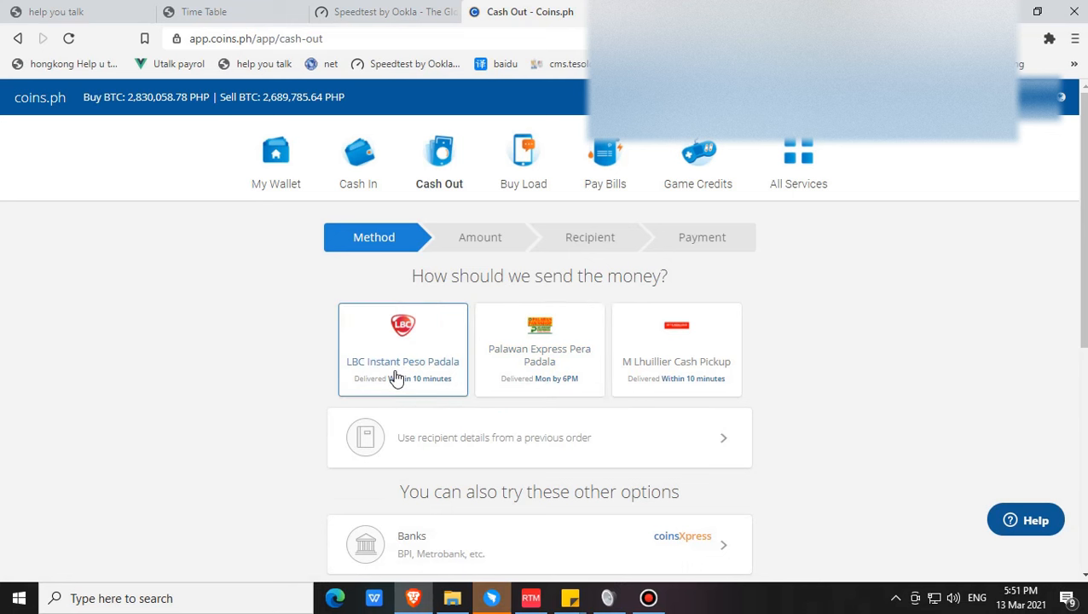
{"action": "left_click", "coordinate": [539, 349]}
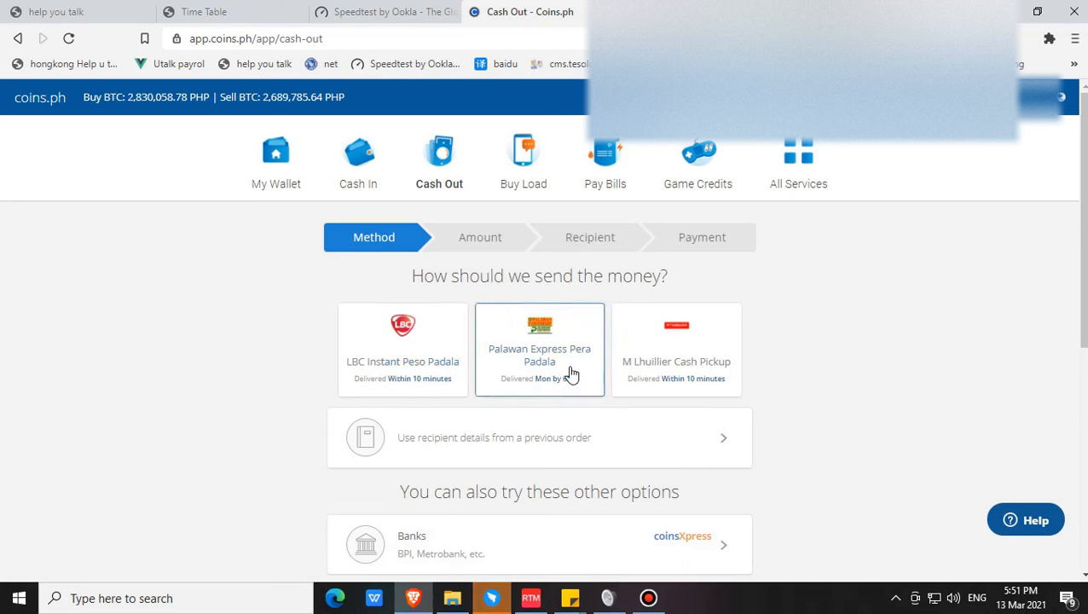
{"action": "left_click", "coordinate": [675, 349]}
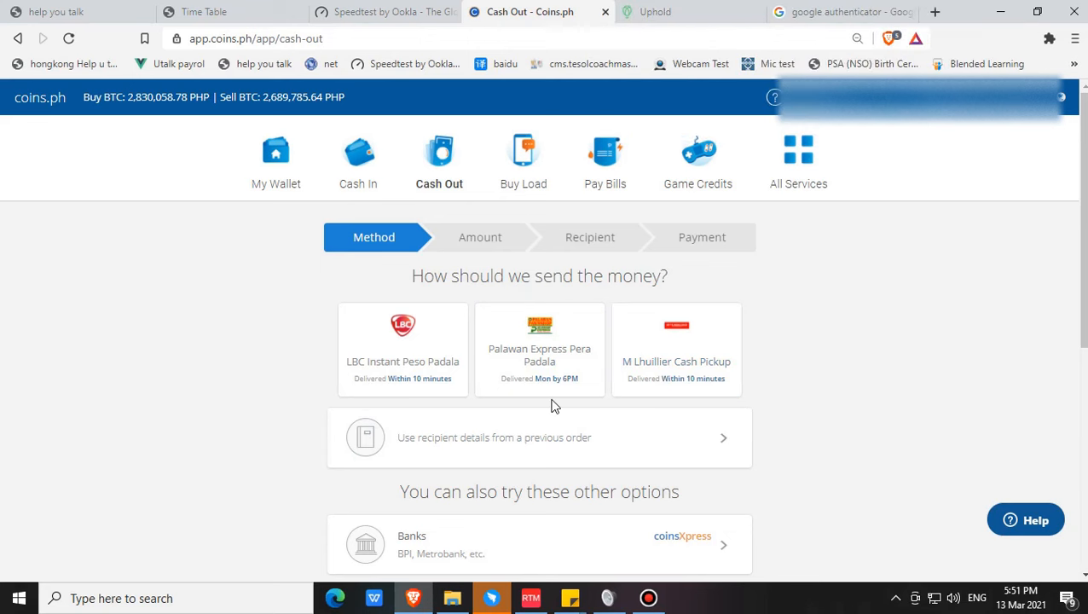
{"action": "scroll", "scroll_direction": "down", "scroll_amount": 3}
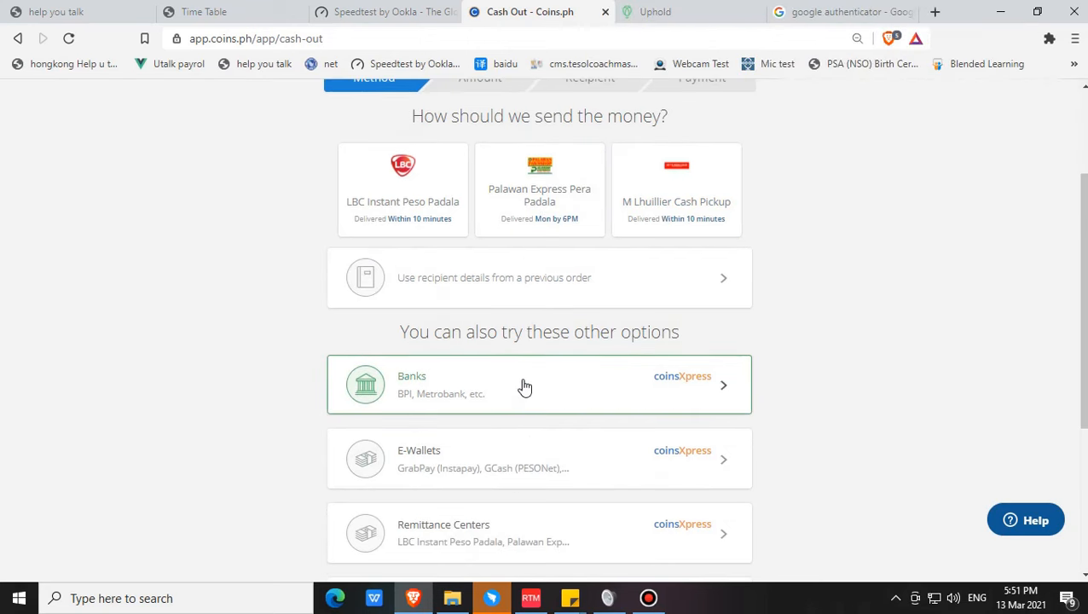
{"action": "scroll", "scroll_direction": "down", "scroll_amount": 3}
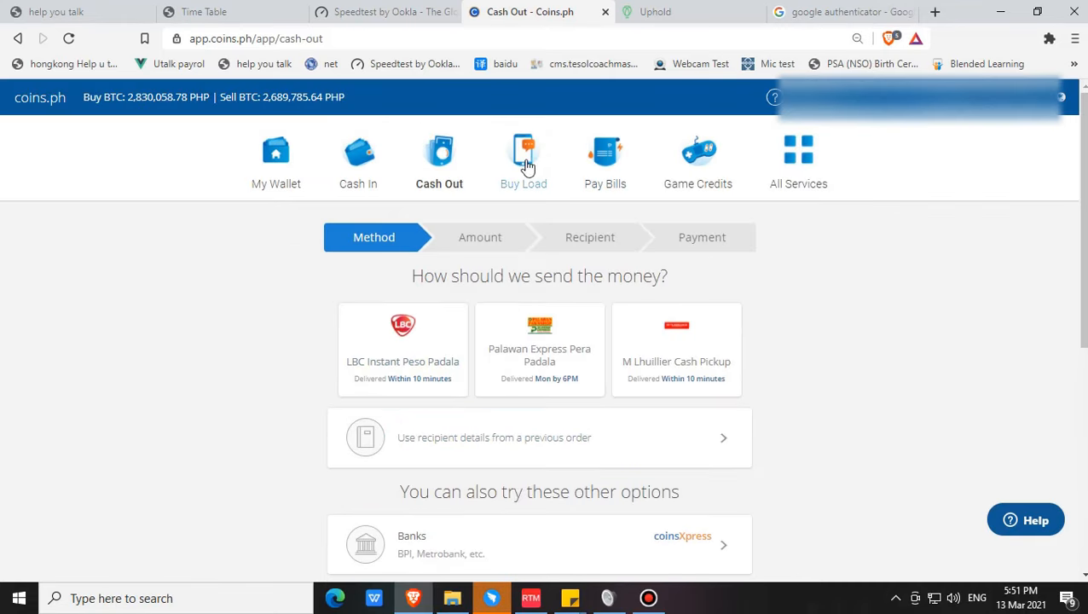
Visit the Buy Load phone top-up page, then return to the 1,224.66 PHP wallet overview
{"action": "left_click", "coordinate": [528, 160]}
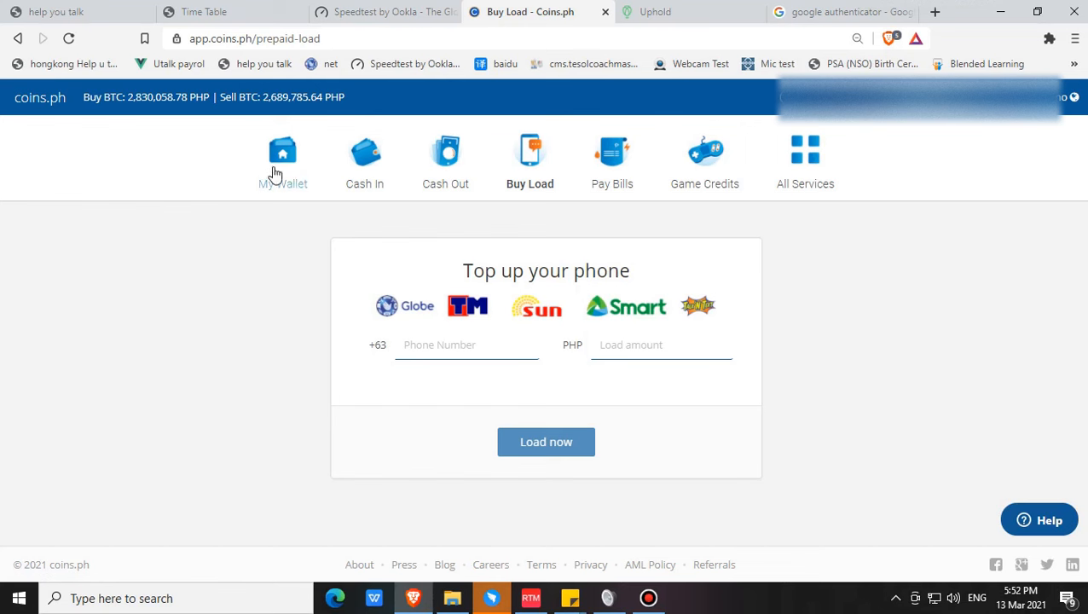
{"action": "left_click", "coordinate": [283, 160]}
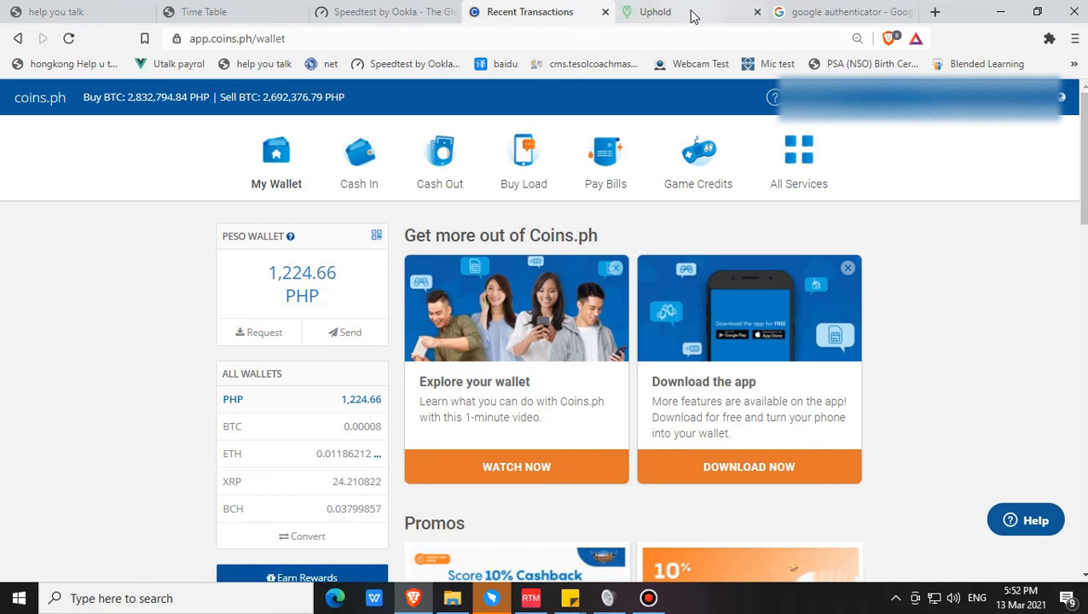
Return to the Uphold Brave Browser card page with its 25.5299 BAT balance
{"action": "left_click", "coordinate": [655, 10]}
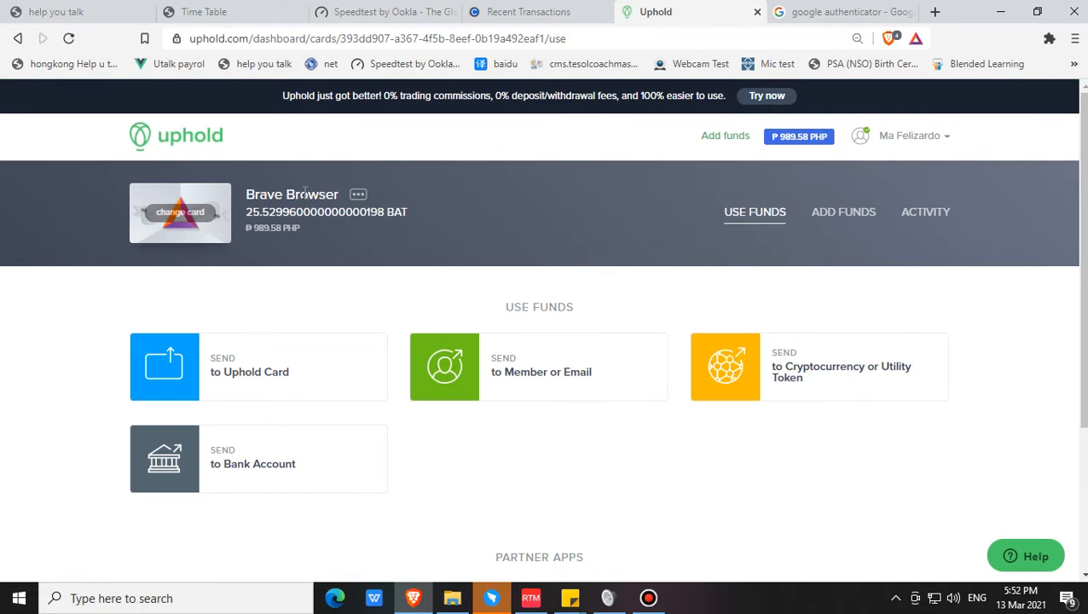
{"action": "mouse_move", "coordinate": [437, 169]}
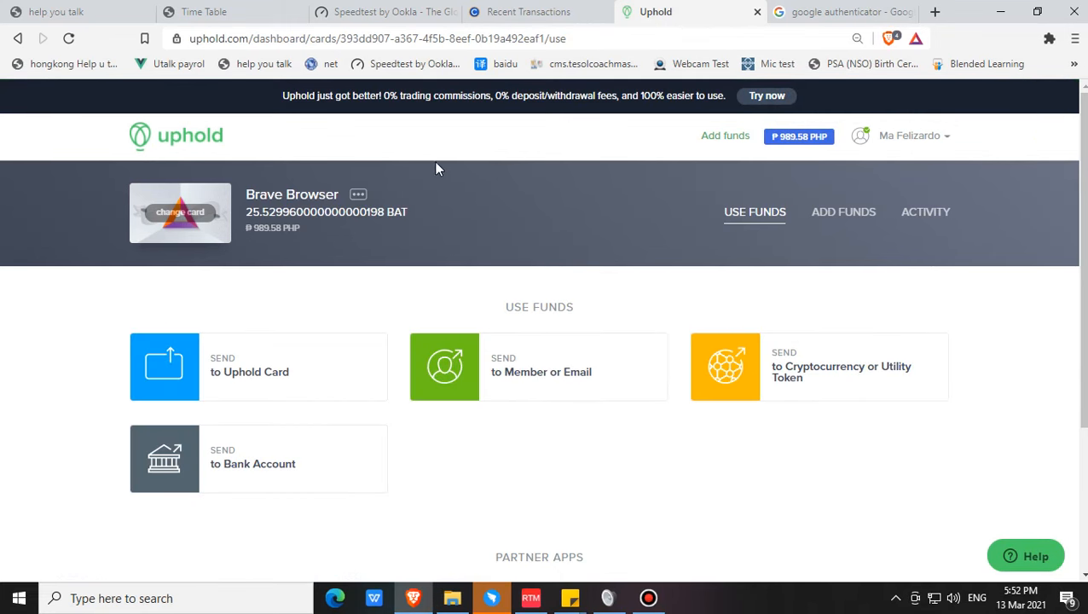
{"action": "mouse_move", "coordinate": [985, 178]}
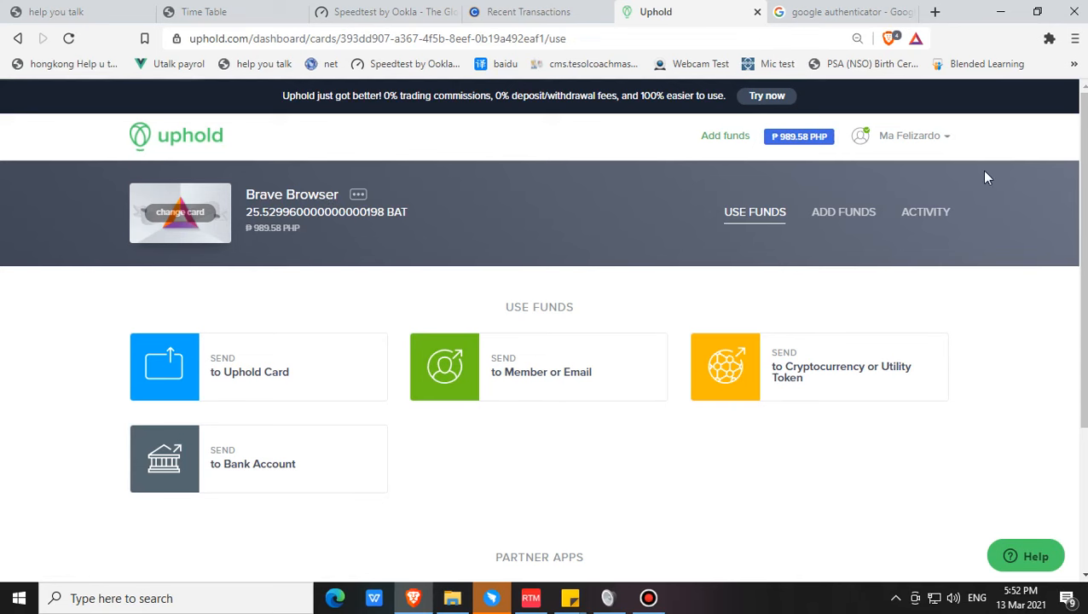